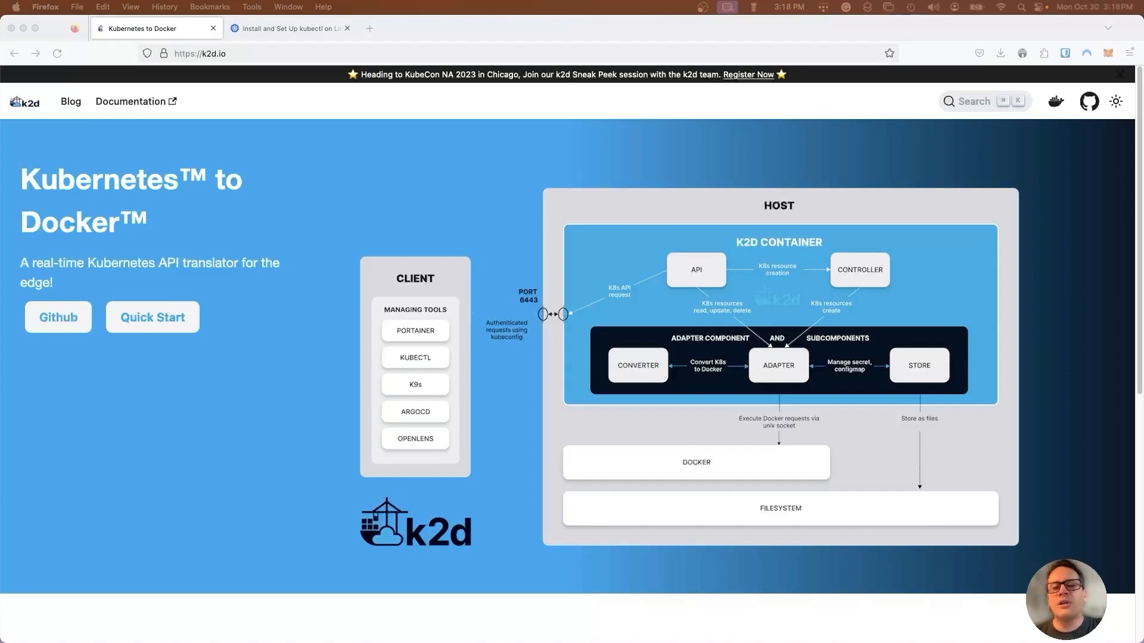
mouse_move(921, 283)
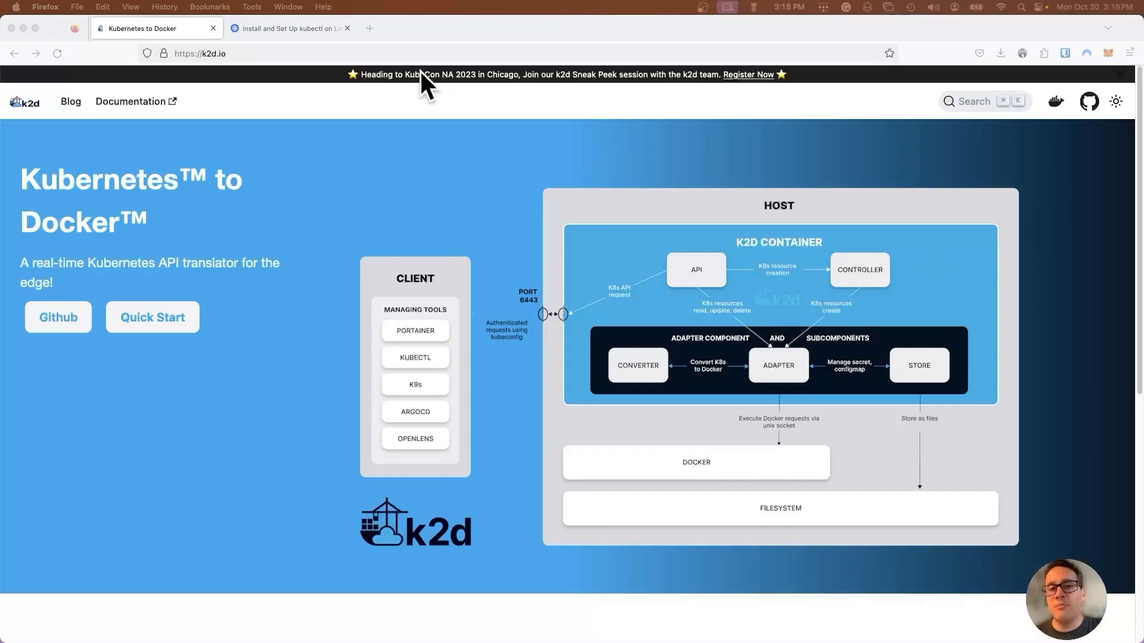
mouse_move(432, 224)
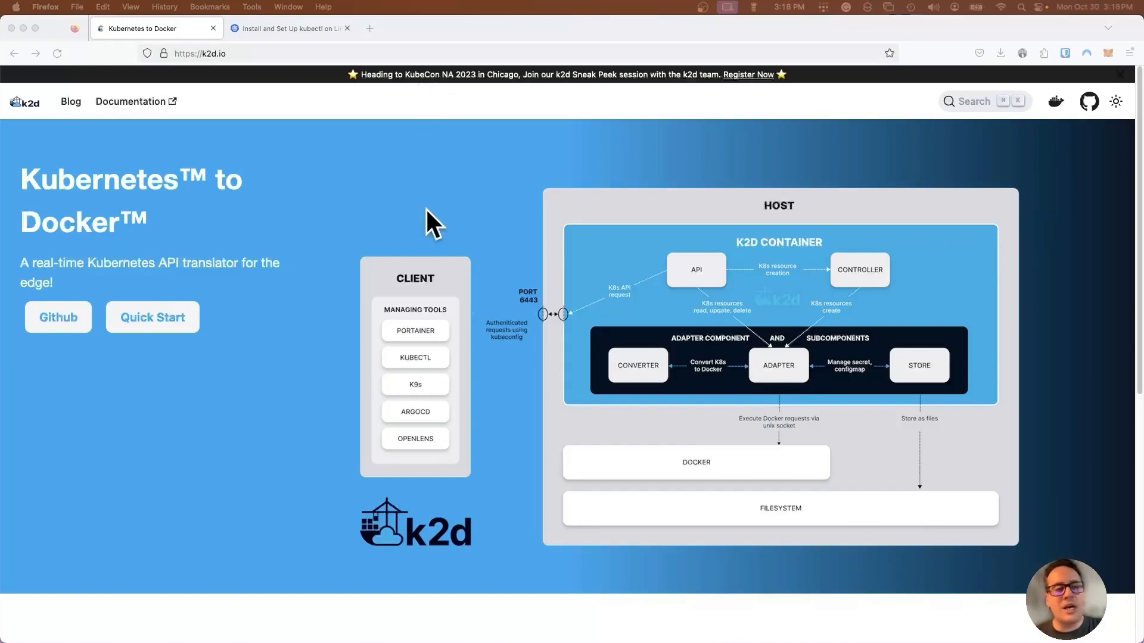
Step: Scroll the k2d.io homepage down to the three feature cards and back up
scroll(down, 3)
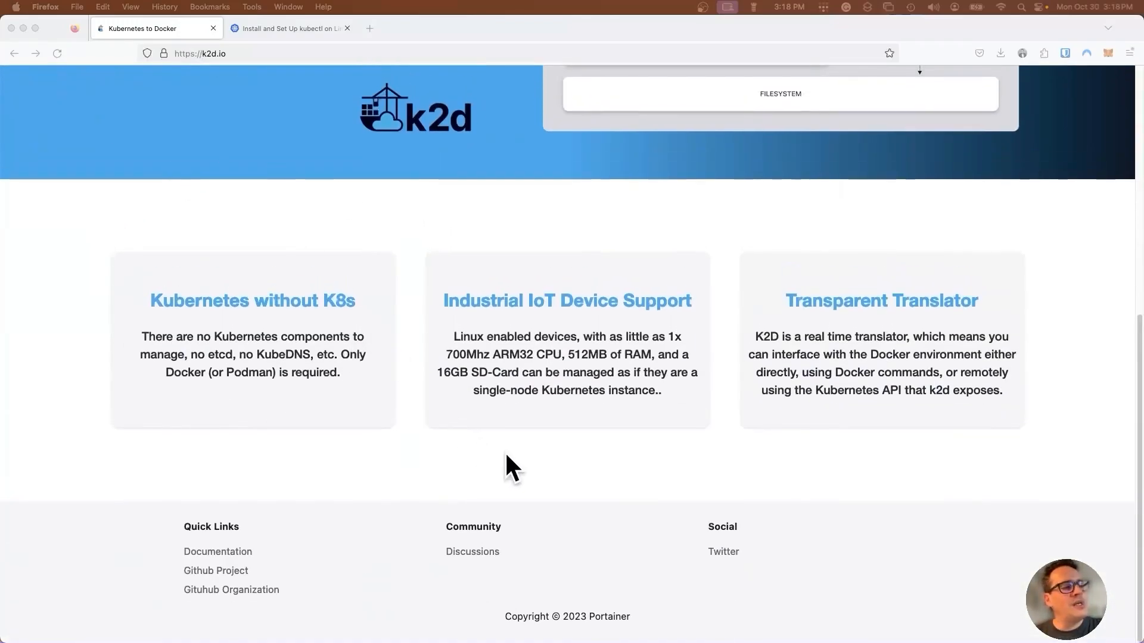
mouse_move(1017, 478)
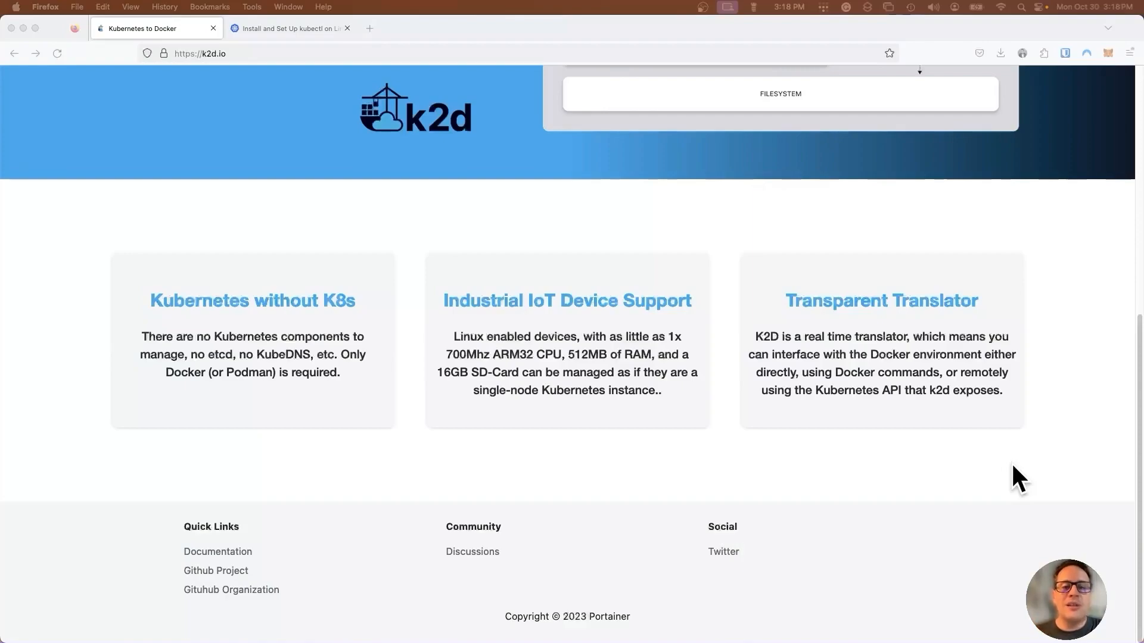
mouse_move(979, 356)
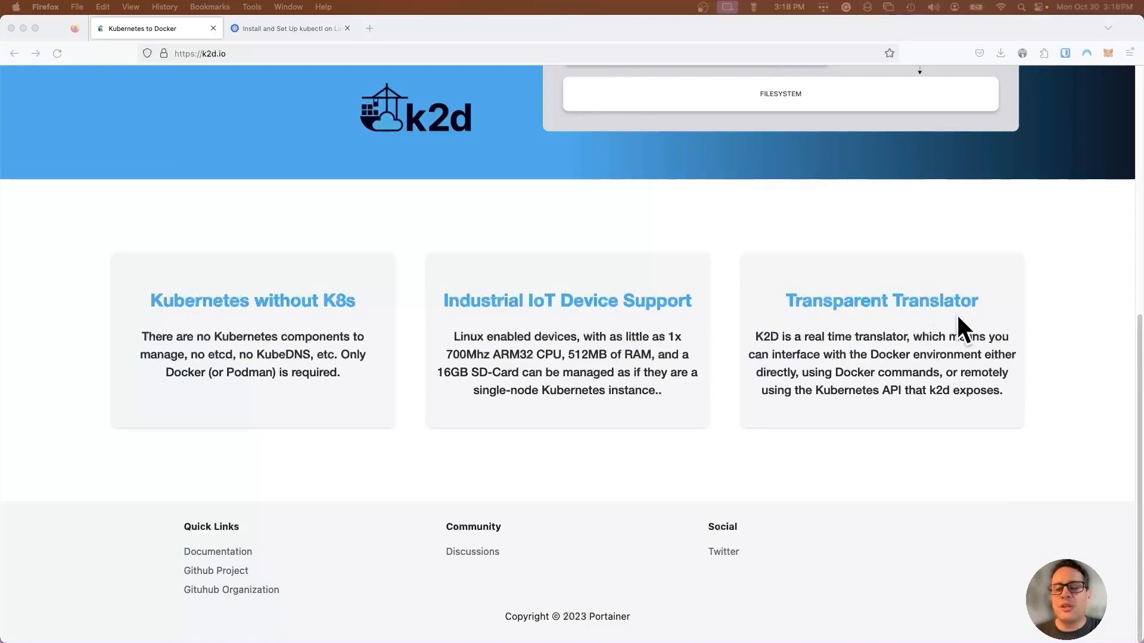
mouse_move(848, 468)
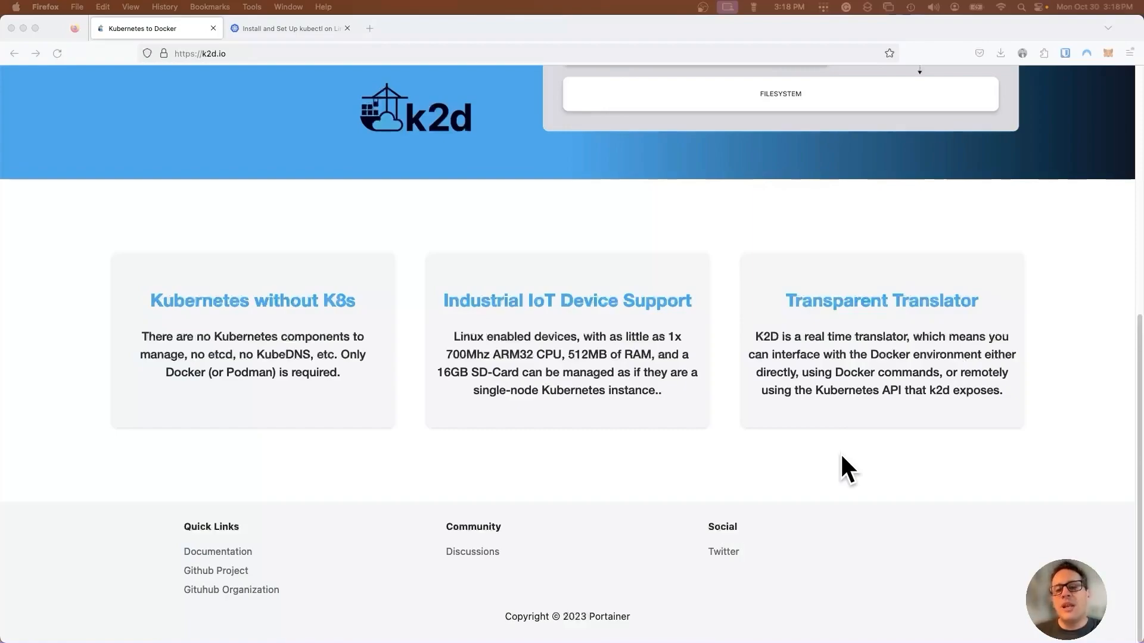
mouse_move(802, 488)
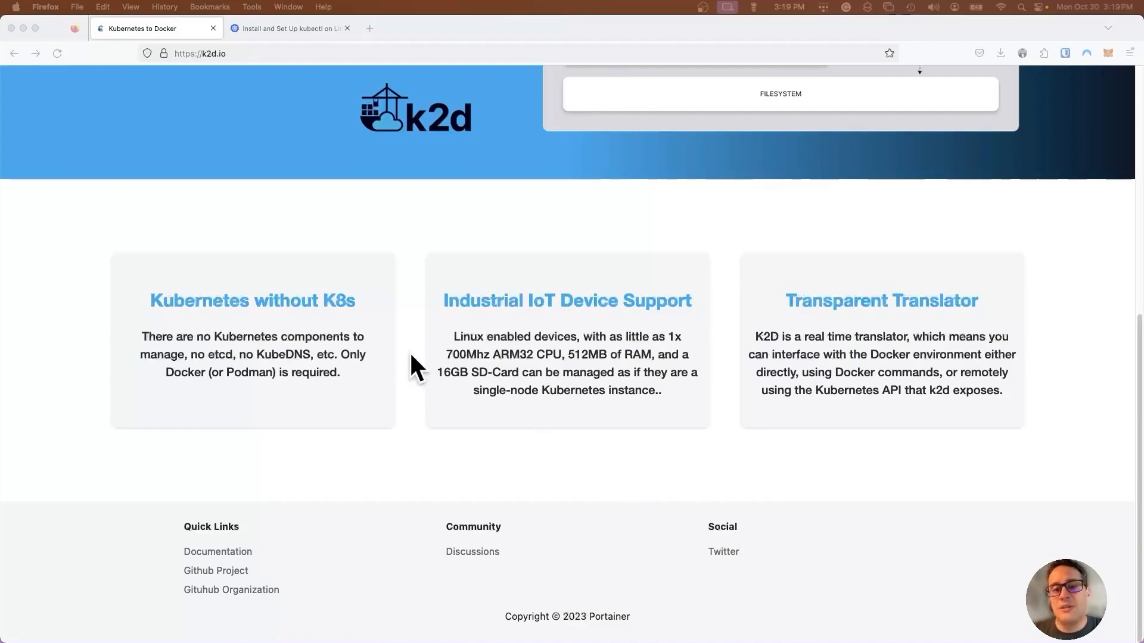
mouse_move(567, 434)
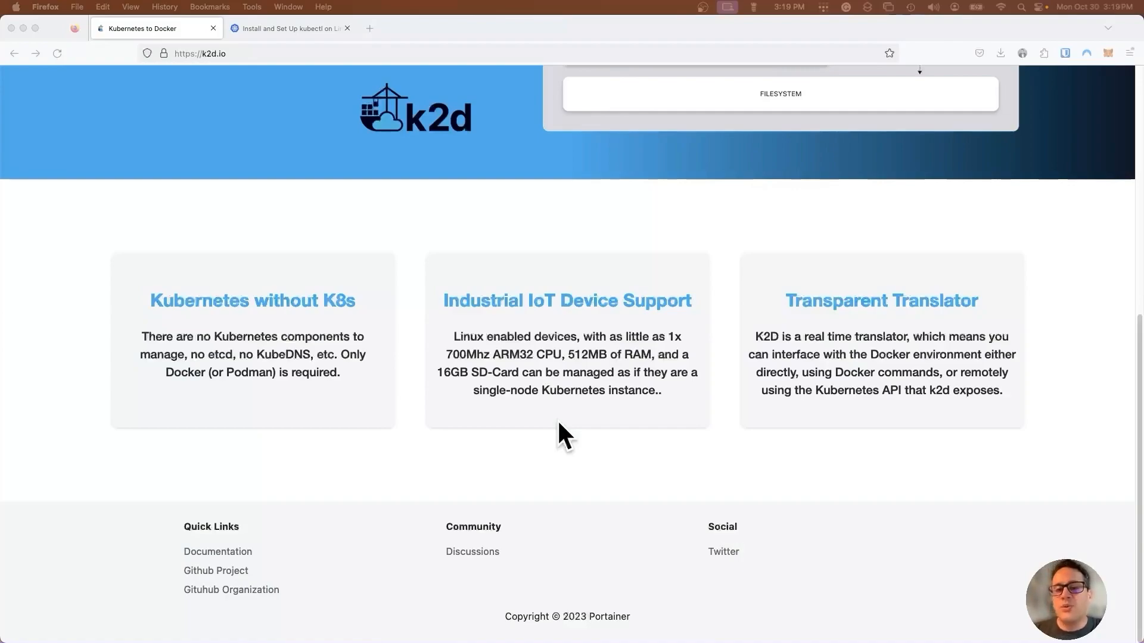
mouse_move(610, 435)
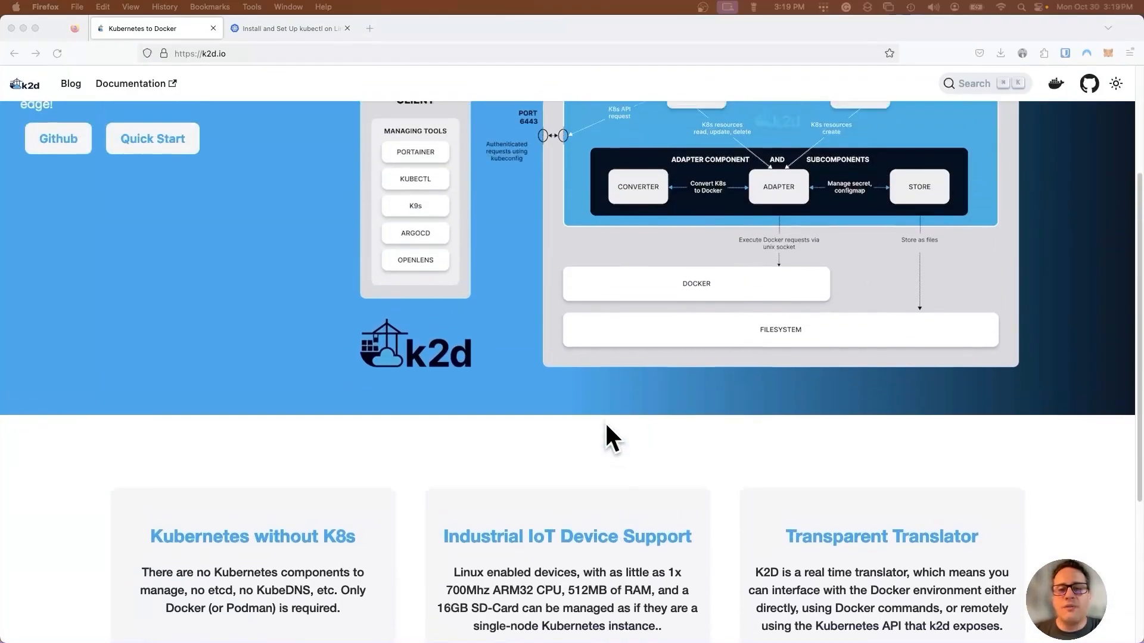
scroll(up, 3)
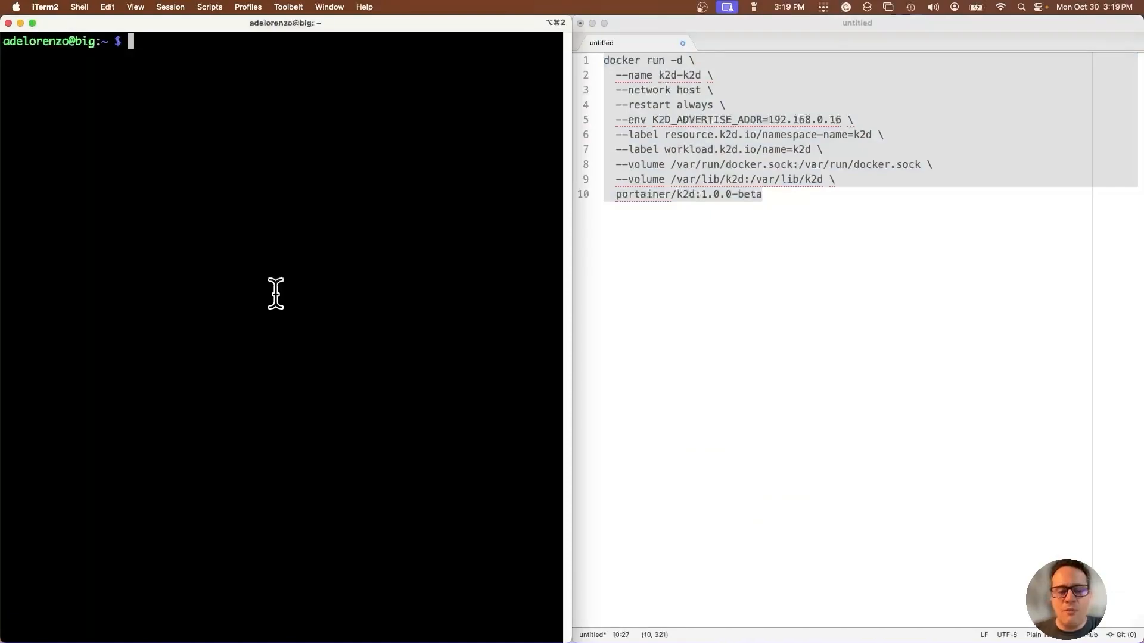
Step: Run uname -a to confirm aarch64 Linux, then review processes in htop and quit
text(uname -a)
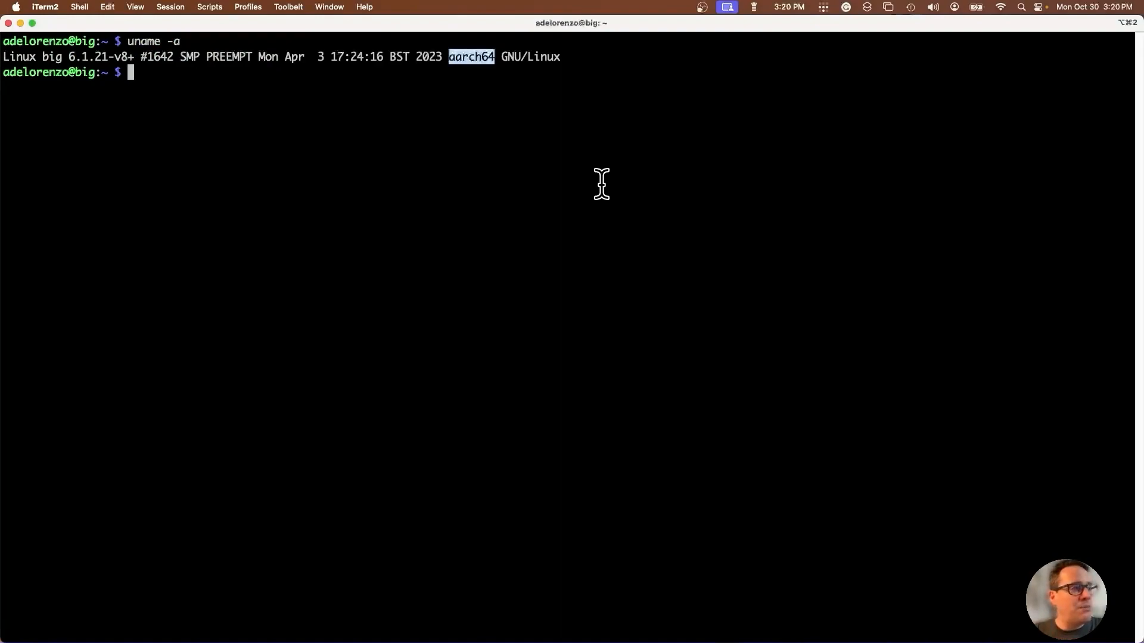
text(htop)
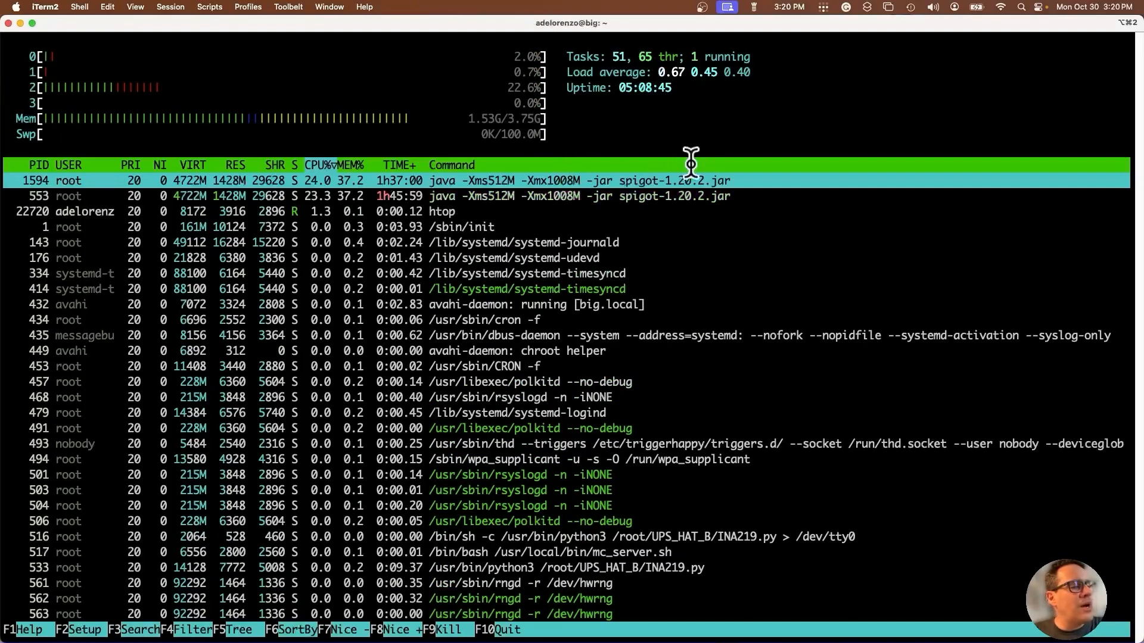
key(q)
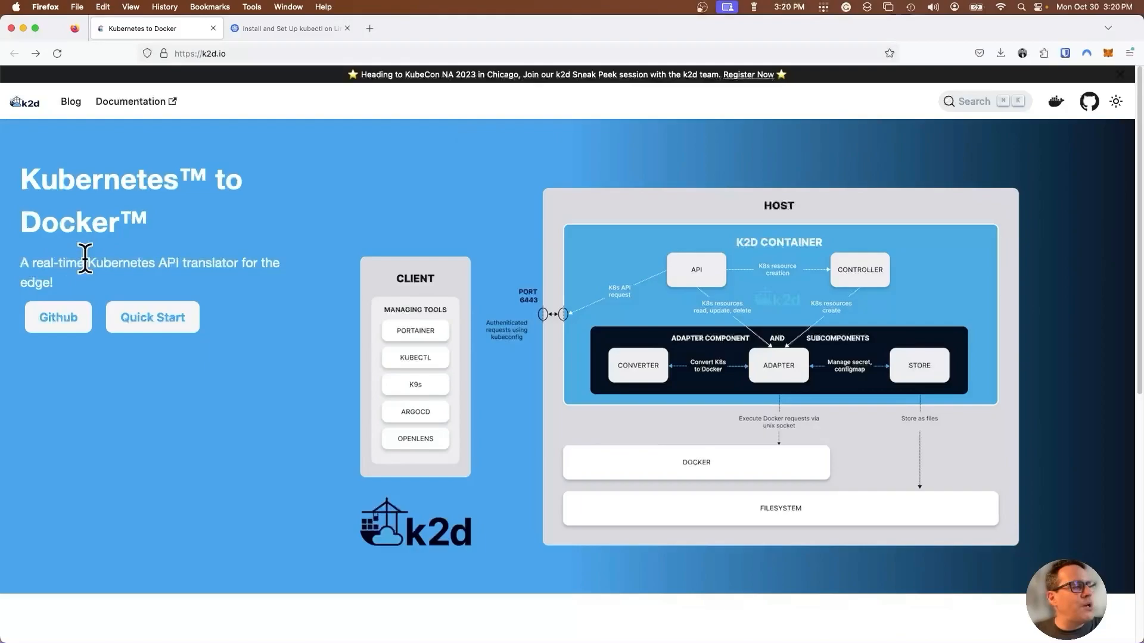
Step: Open the k2d Quick-Start Guide and read prerequisites through the Installation docker run block
click(152, 316)
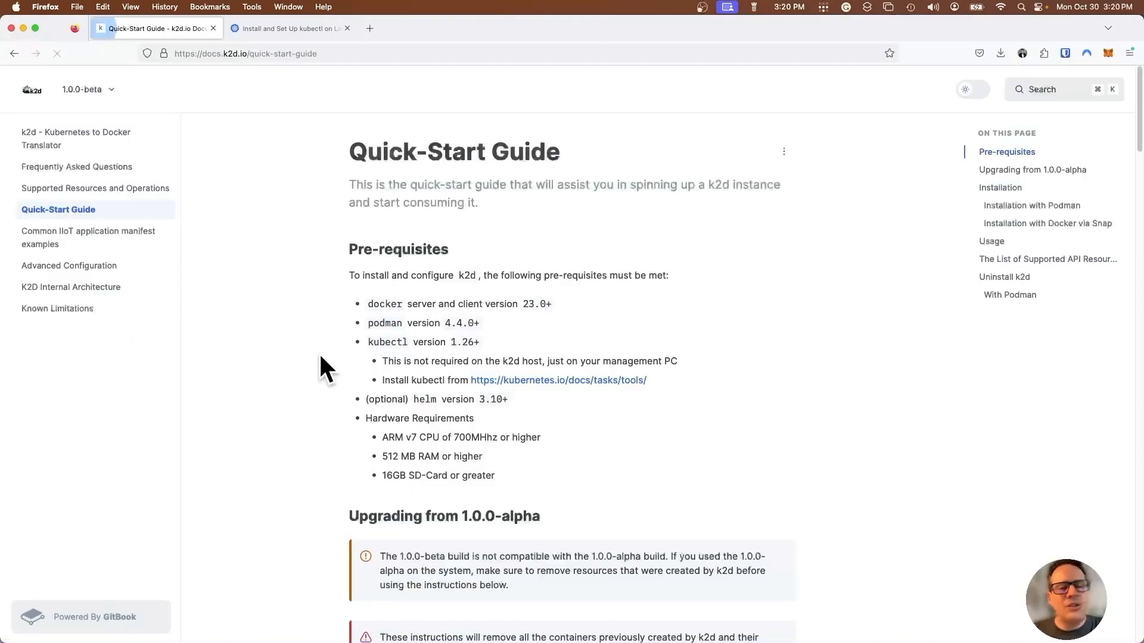
mouse_move(873, 490)
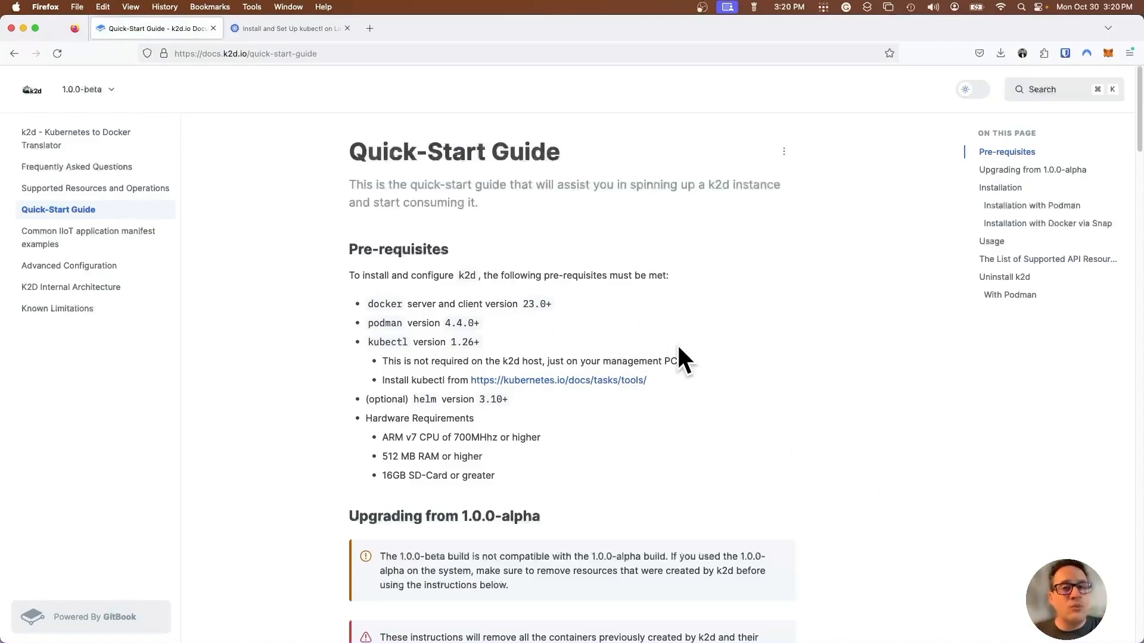
mouse_move(884, 490)
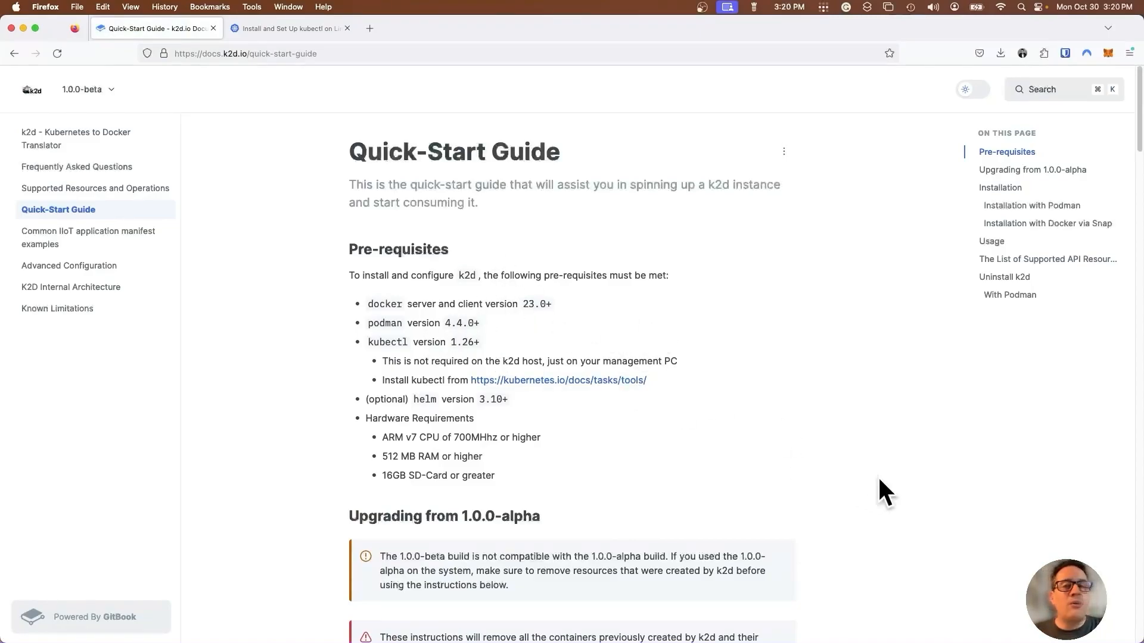
scroll(down, 3)
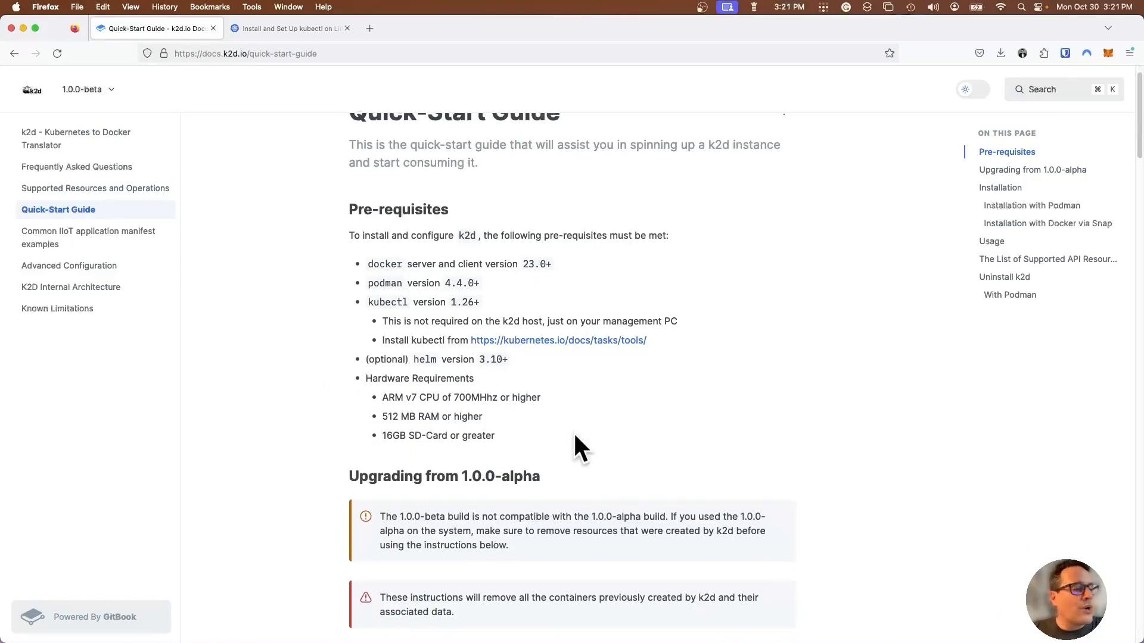
scroll(down, 3)
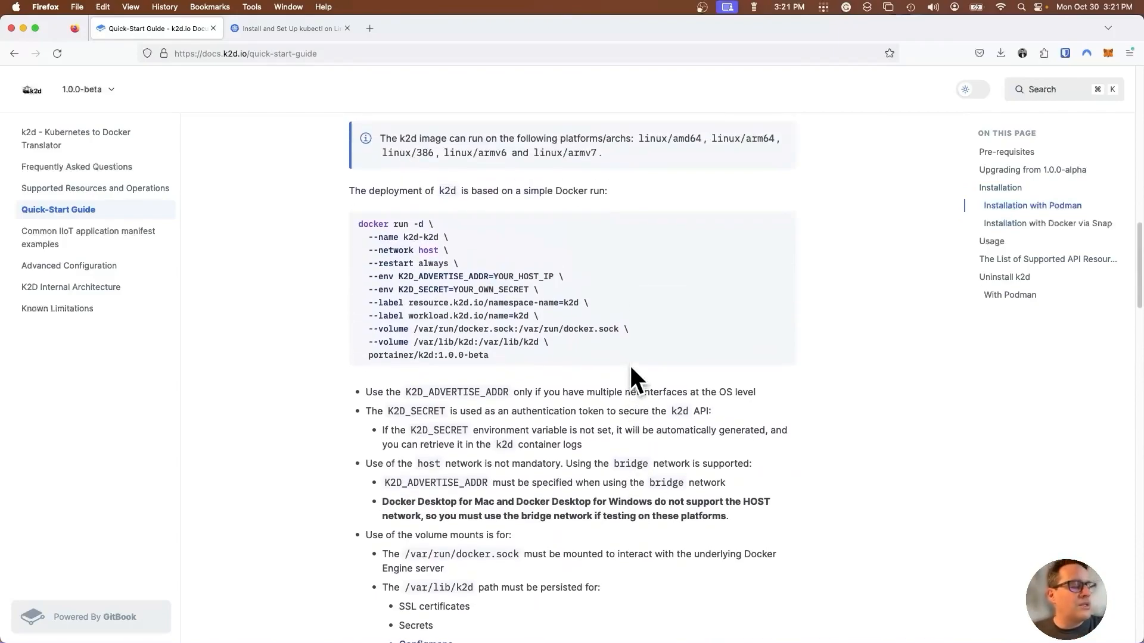
mouse_move(461, 389)
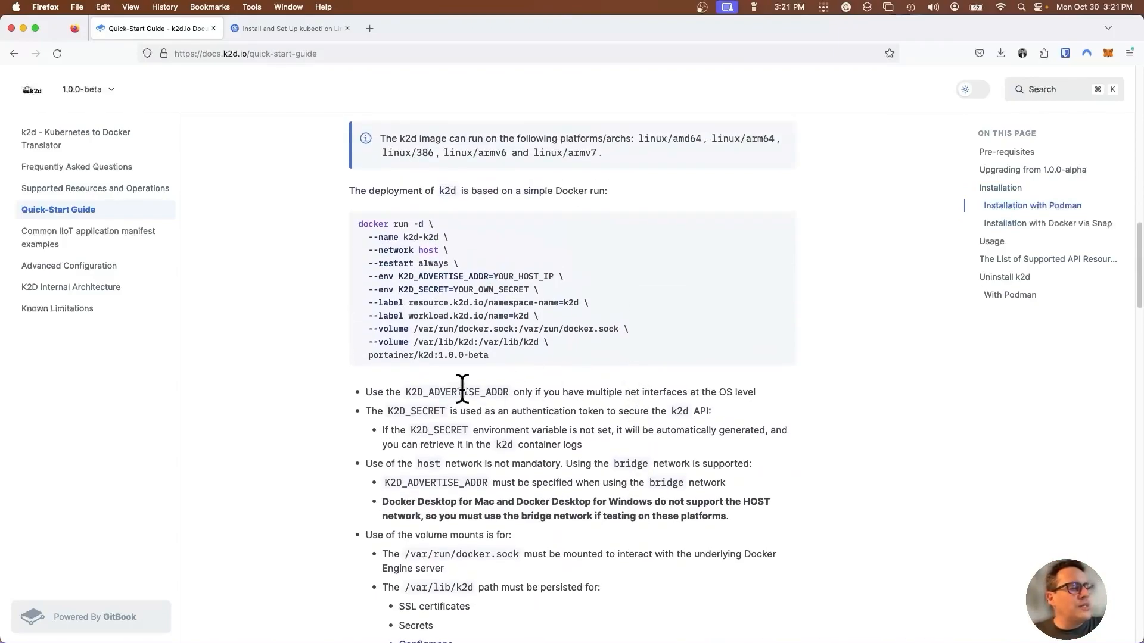
mouse_move(493, 408)
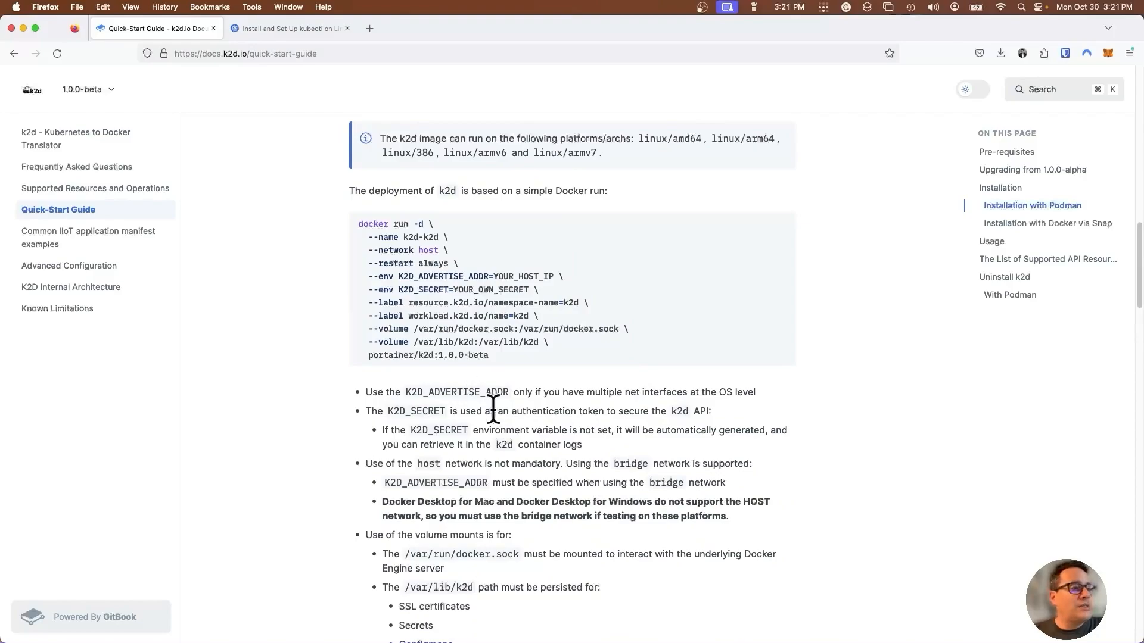
mouse_move(540, 409)
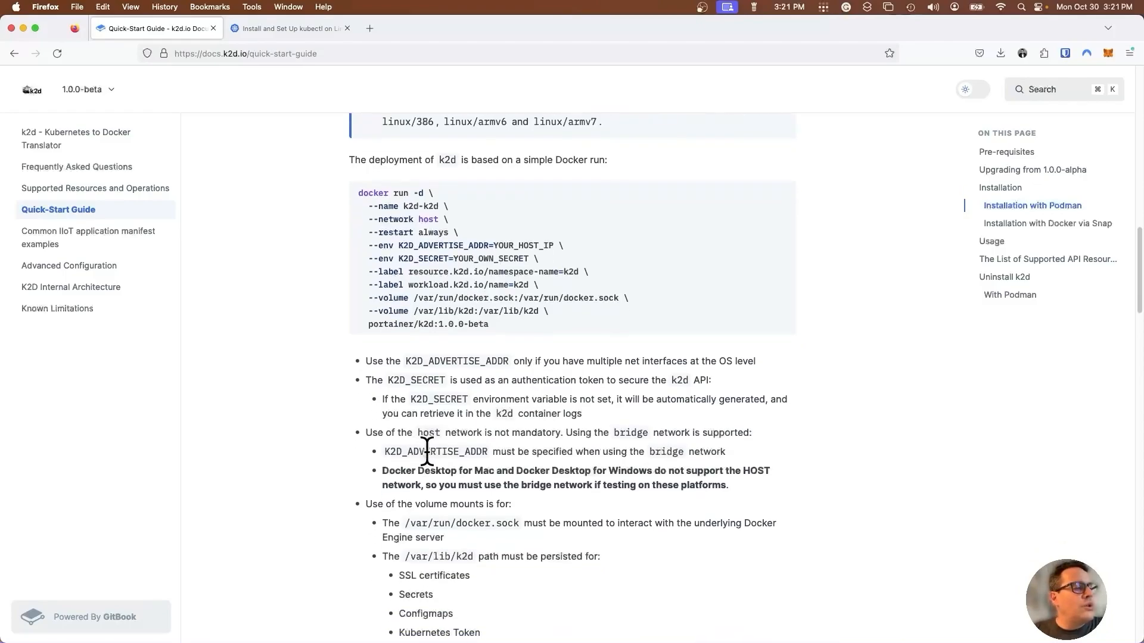
mouse_move(592, 425)
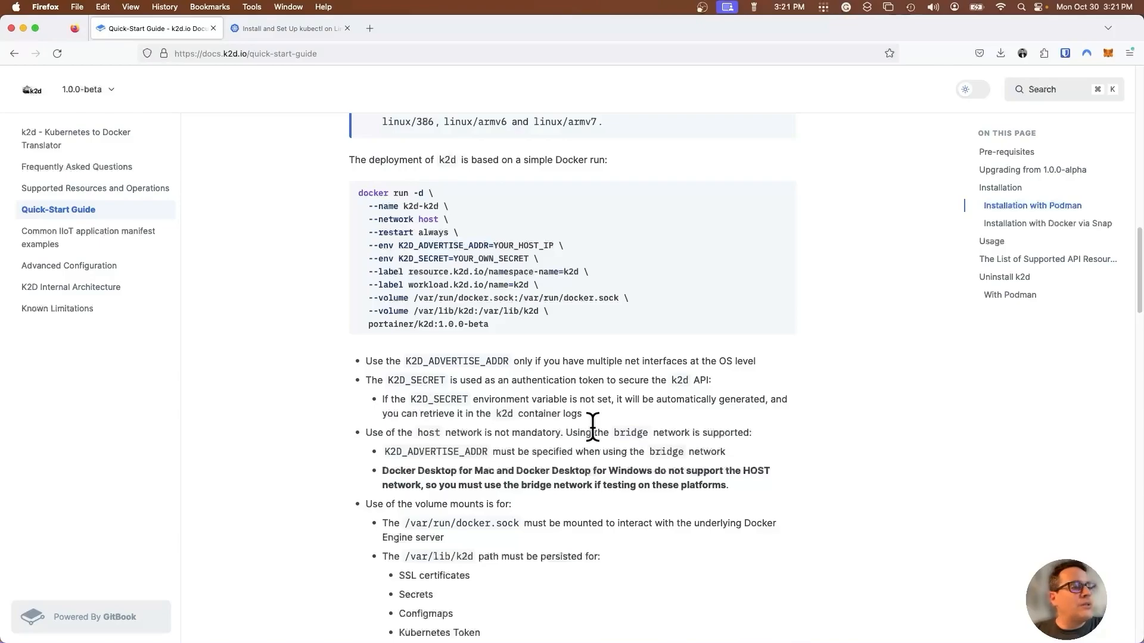
scroll(up, 3)
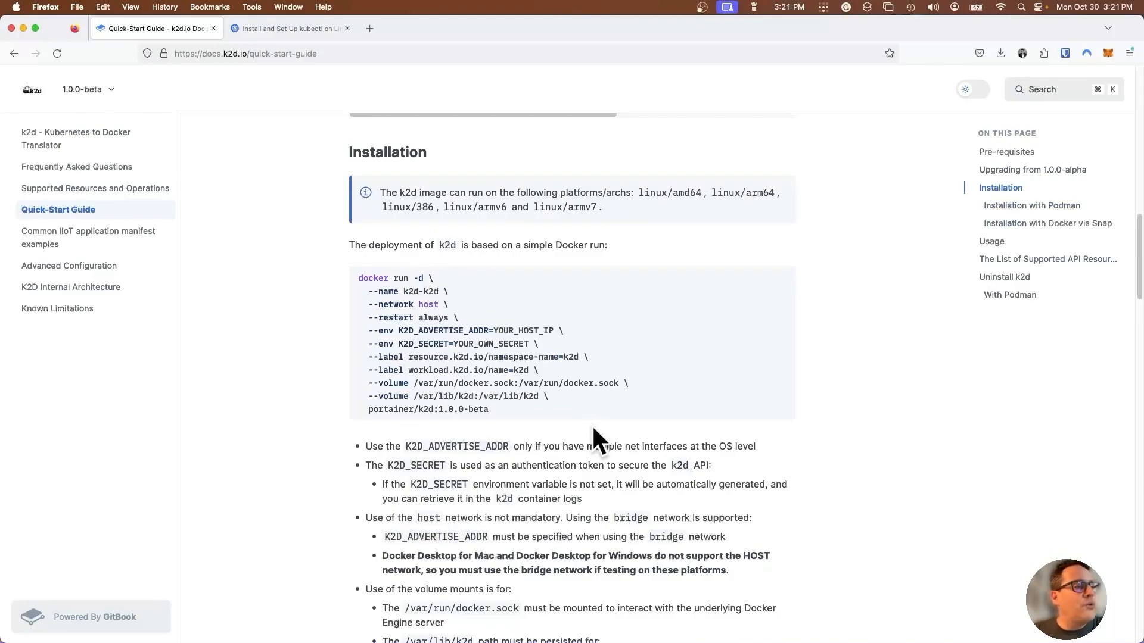
mouse_move(545, 354)
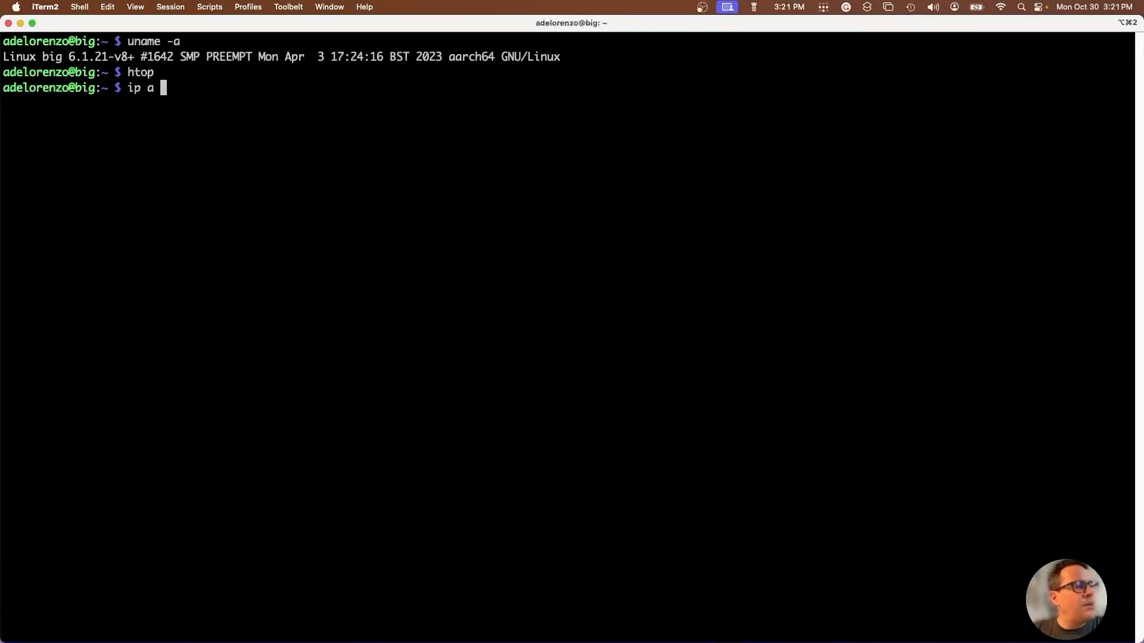
Step: Show wlan1's addresses and select 192.168.0.162 for K2D_ADVERTISE_ADDR
text(show wlan1)
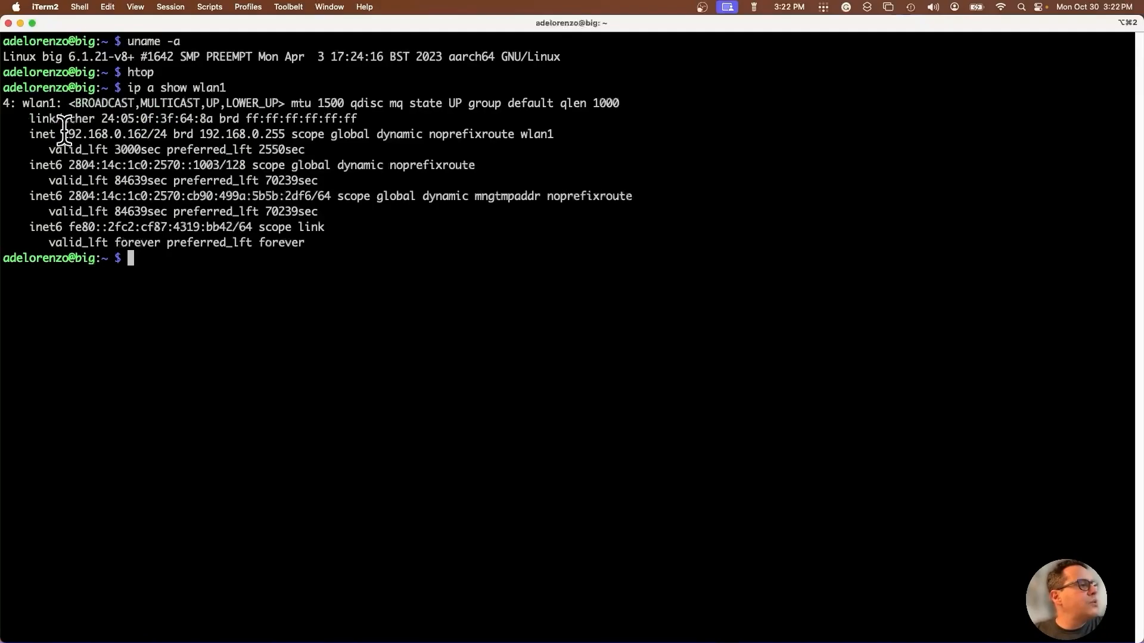
double_click(104, 133)
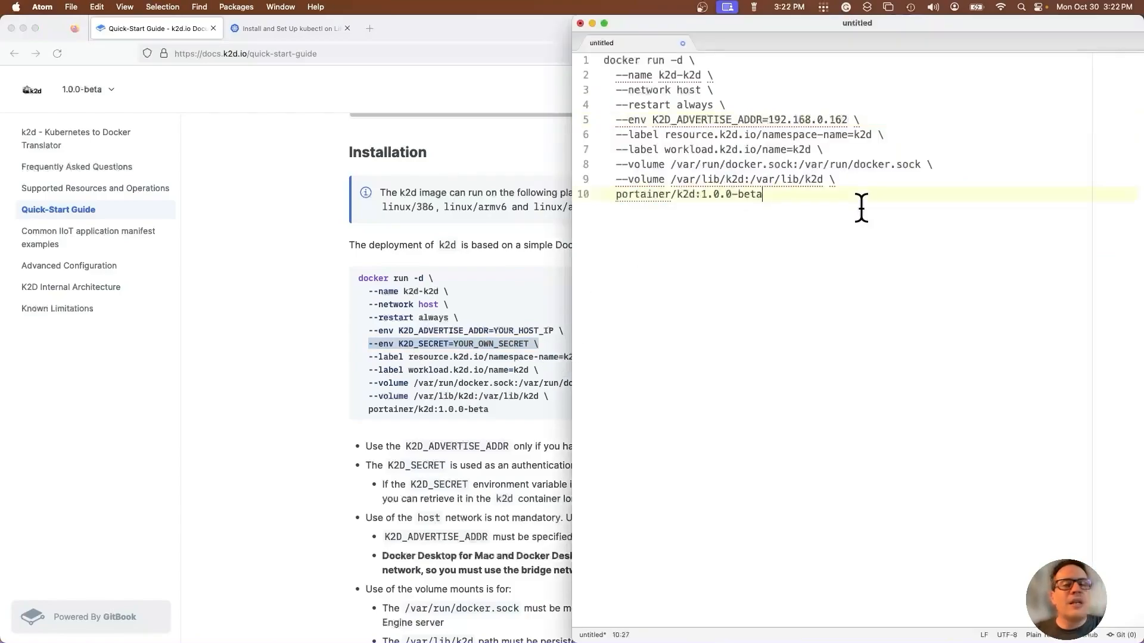
Step: Copy the full docker run command from Atom and run it to start k2d
key(cmd+a)
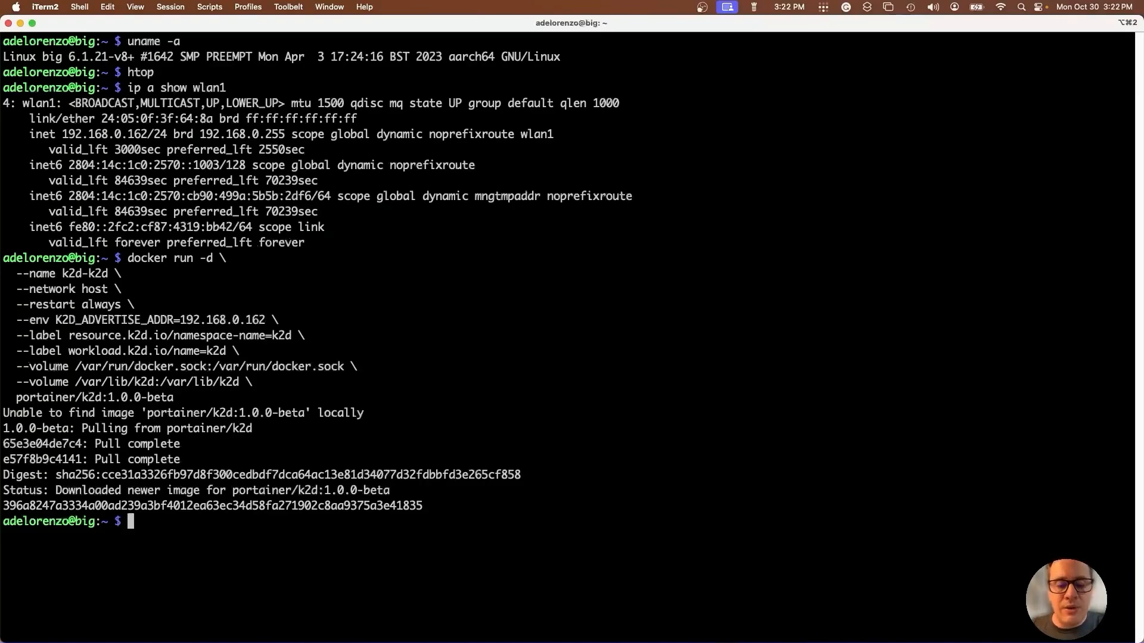
Step: Run docker ps, then follow the k2d-k2d container logs
text(docker ps)
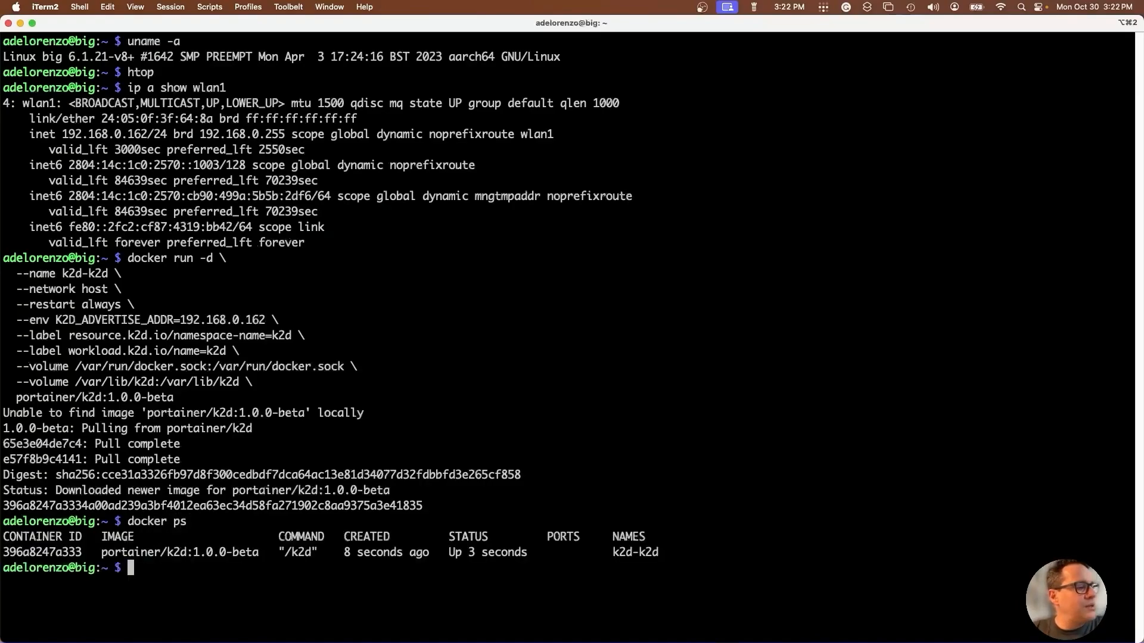
text(docker log)
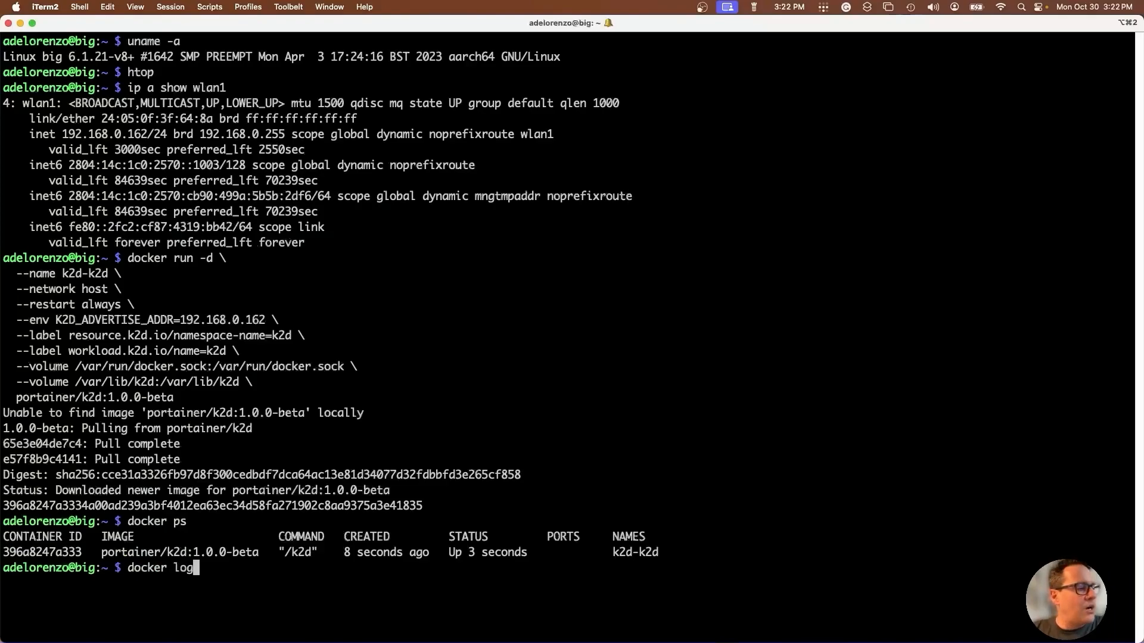
text(s ke)
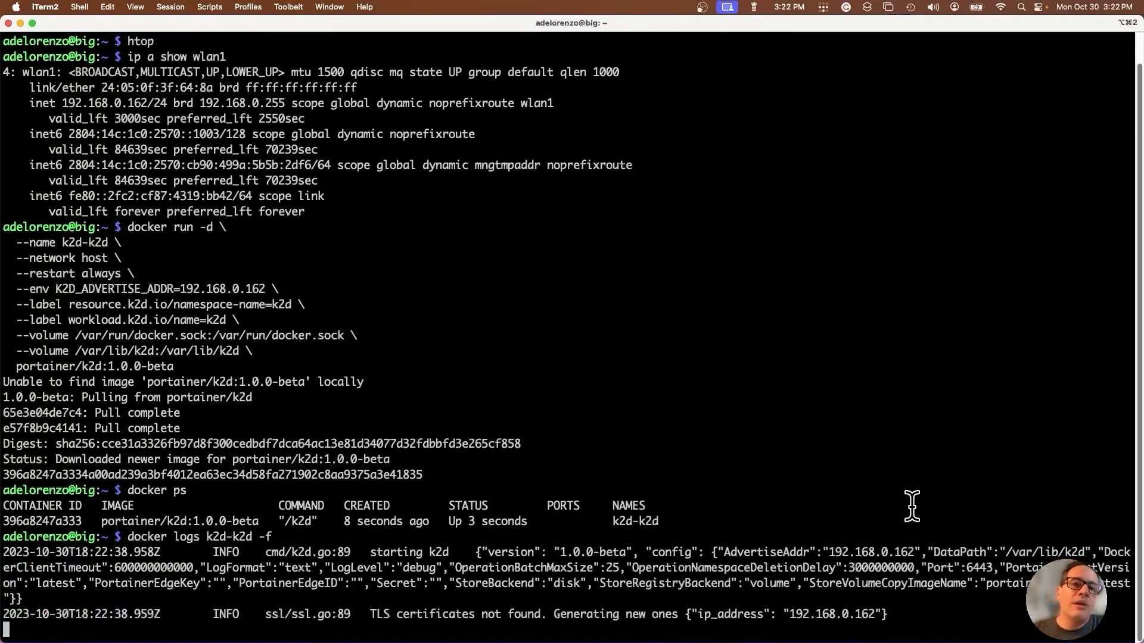
mouse_move(547, 601)
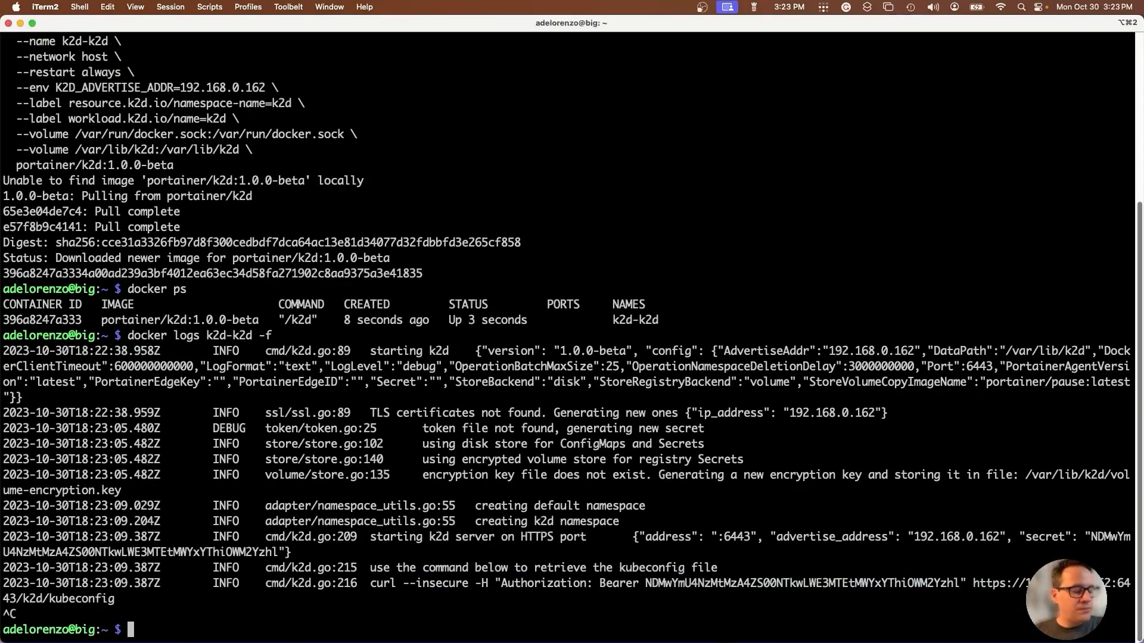
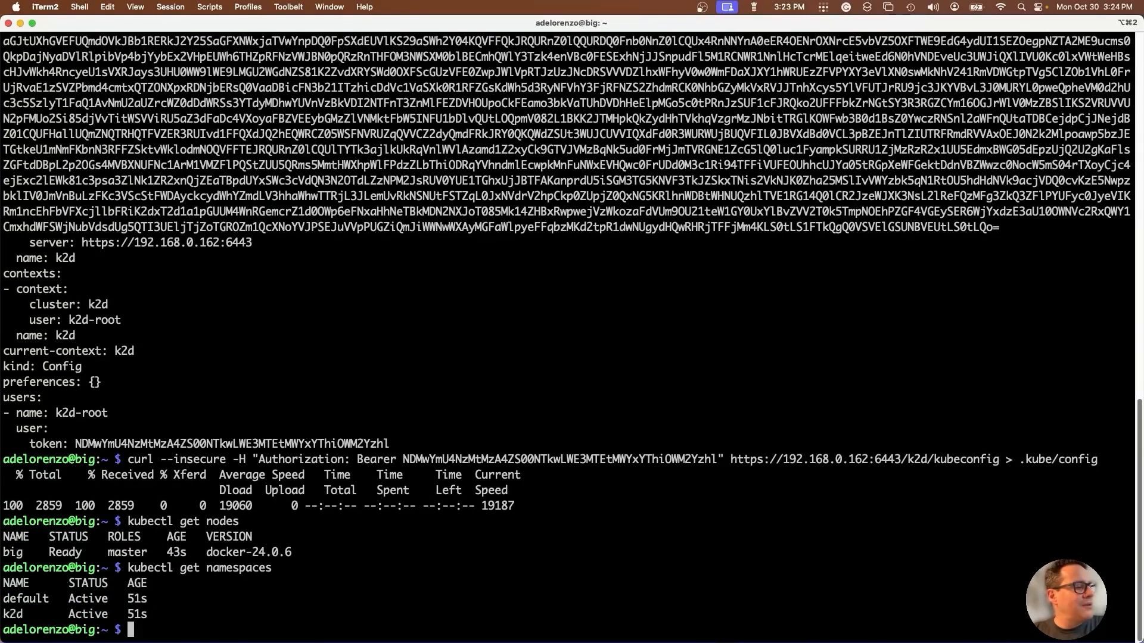
Step: Save the kubeconfig to .kube/config via curl, then check nodes, namespaces and docker ps
mouse_move(624, 554)
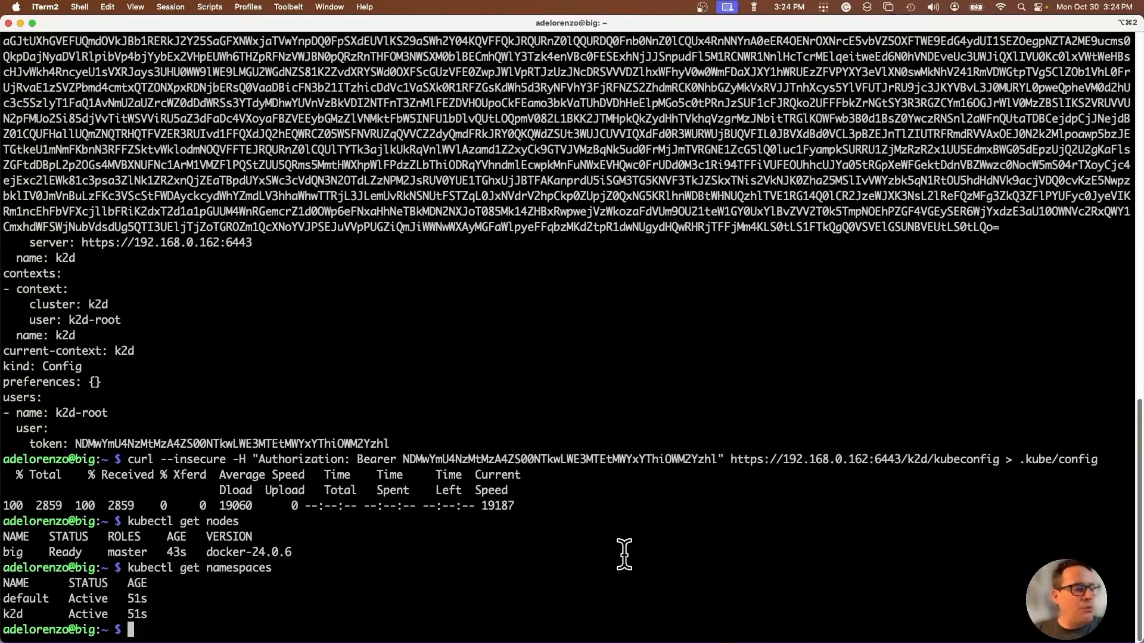
text(docker ps)
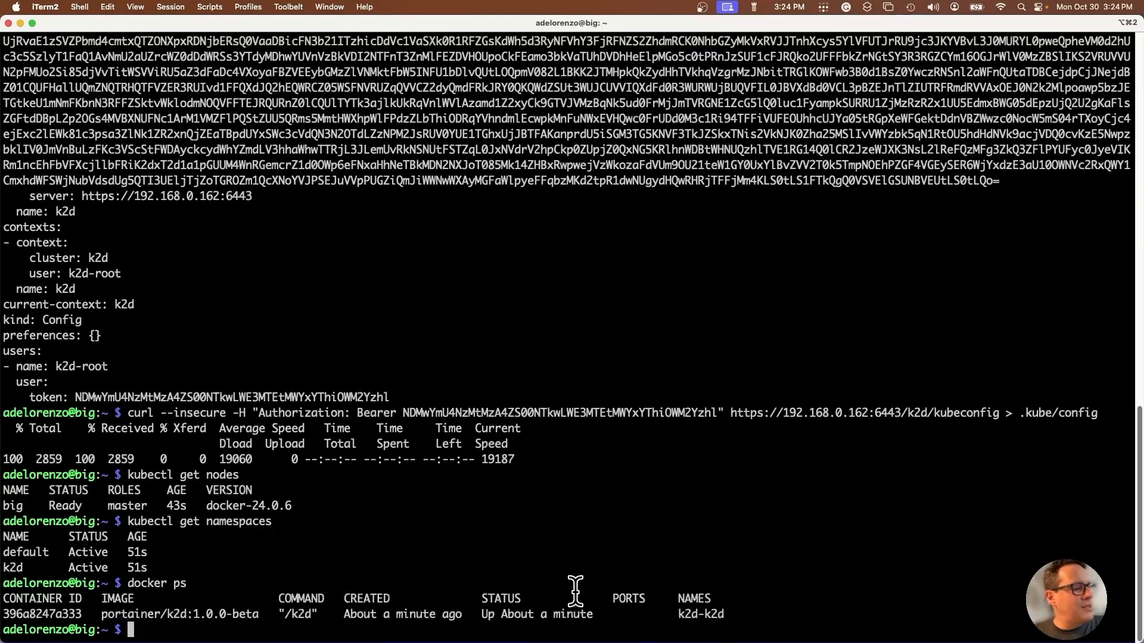
mouse_move(712, 553)
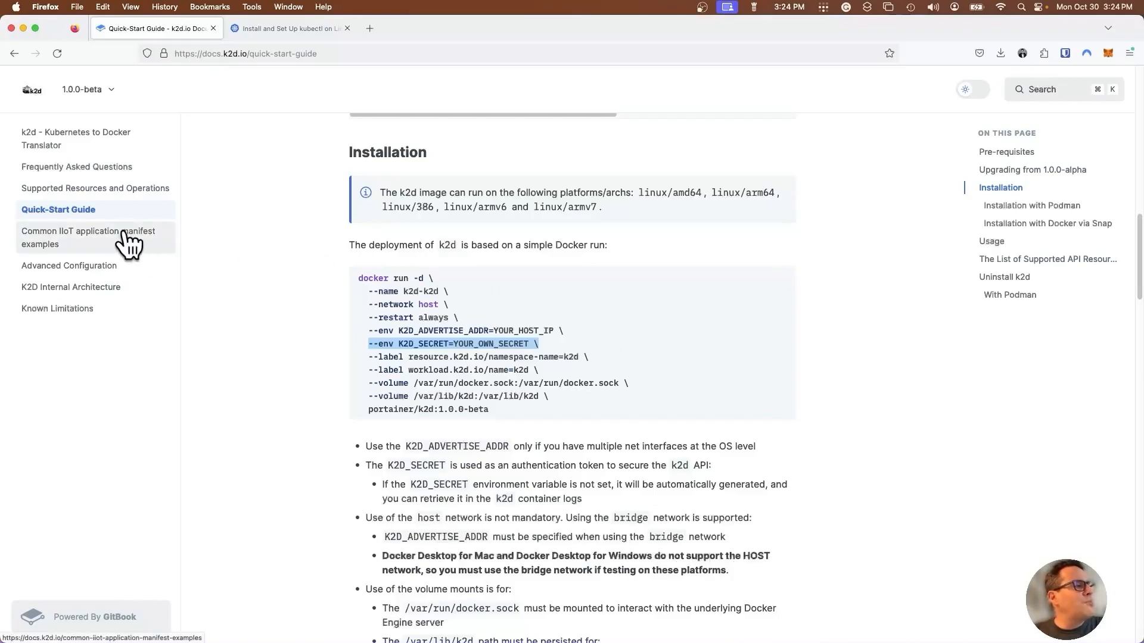
Step: Open the IIoT manifest examples and read through the Node-Red manifest for port 1880
click(88, 237)
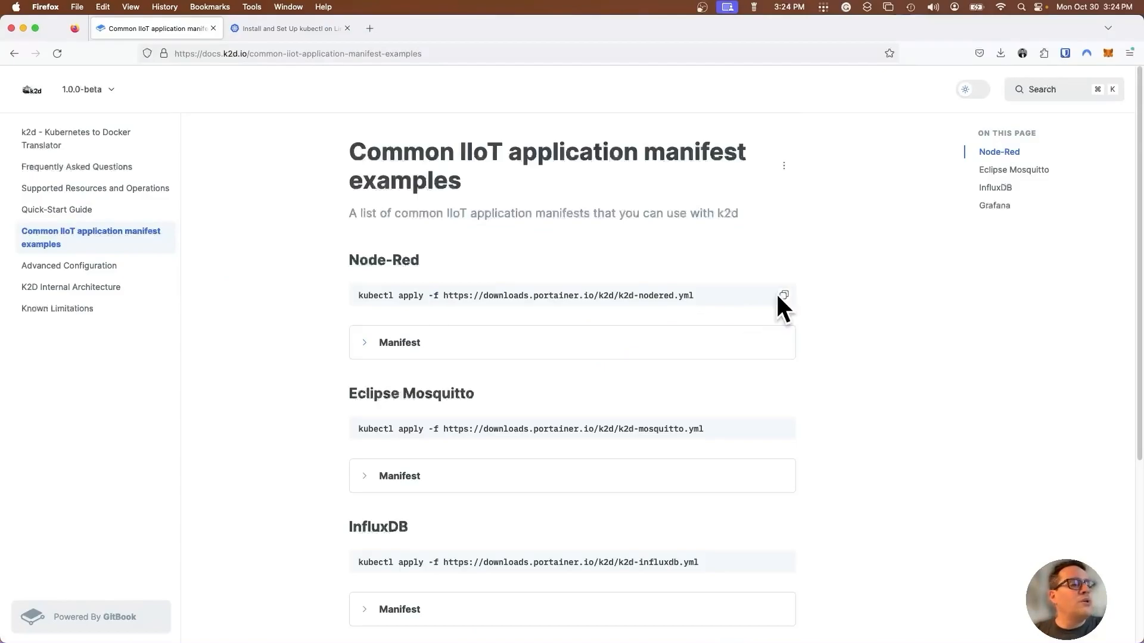
mouse_move(459, 343)
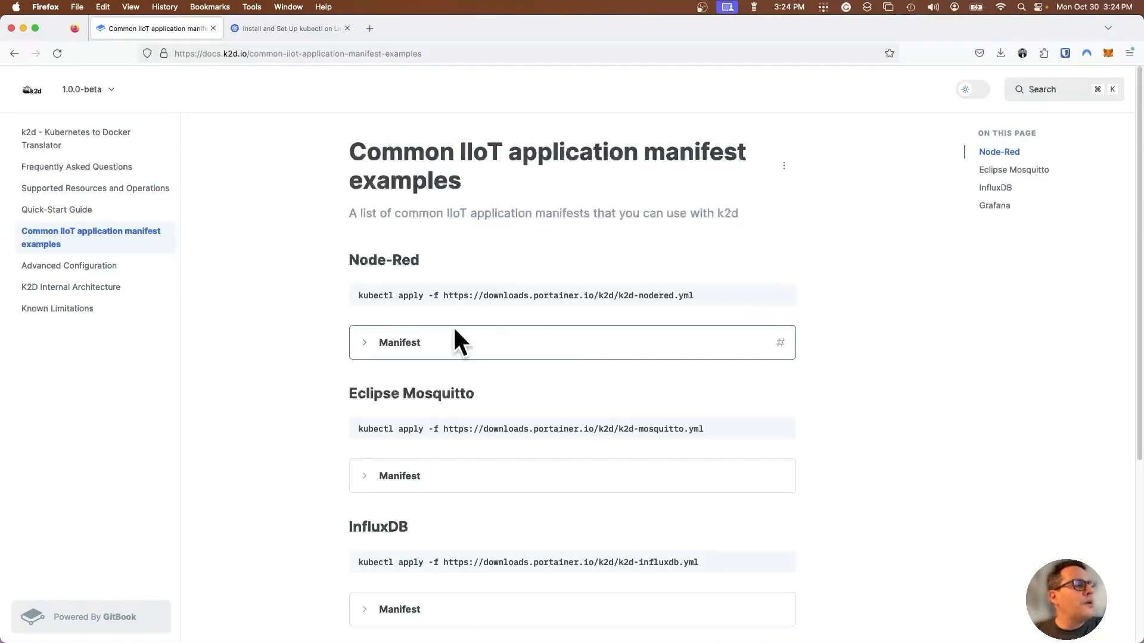
click(399, 343)
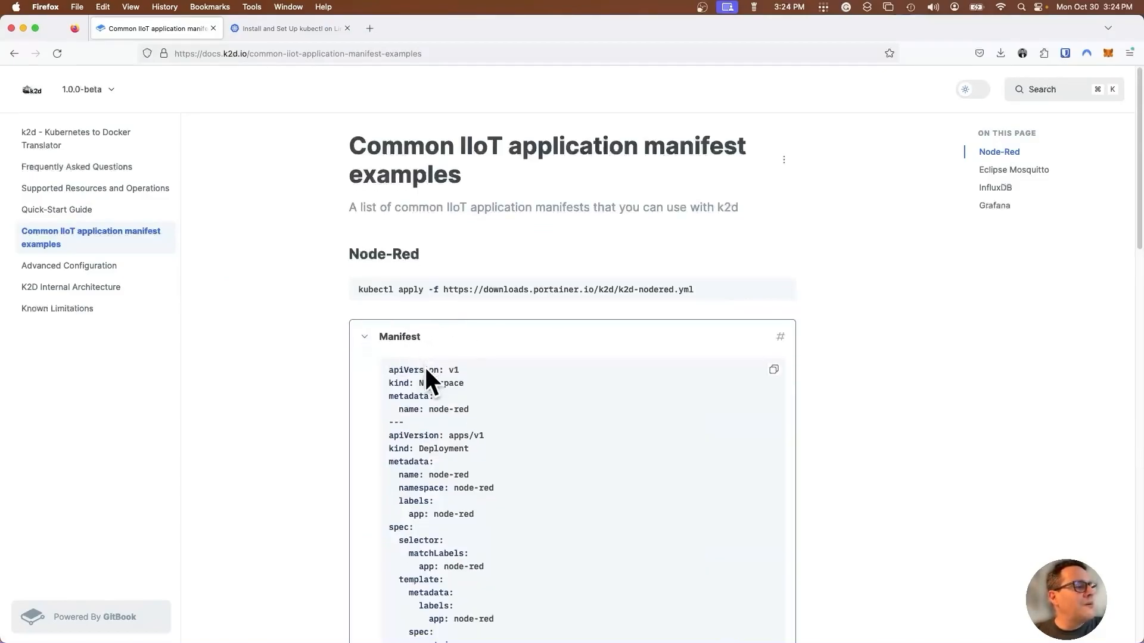
scroll(down, 3)
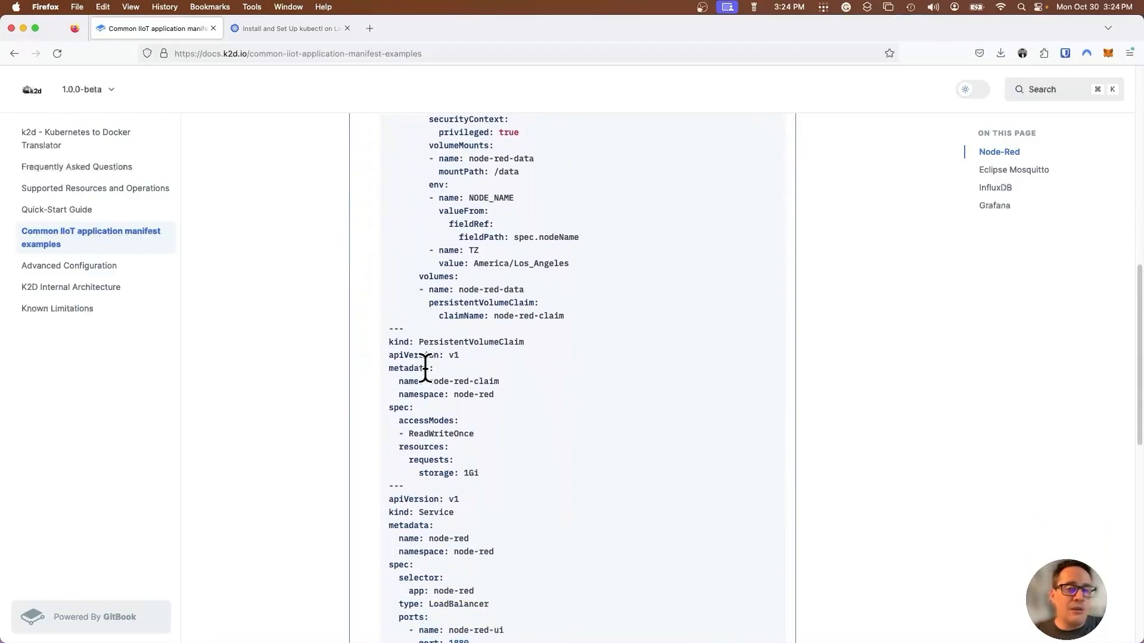
scroll(down, 3)
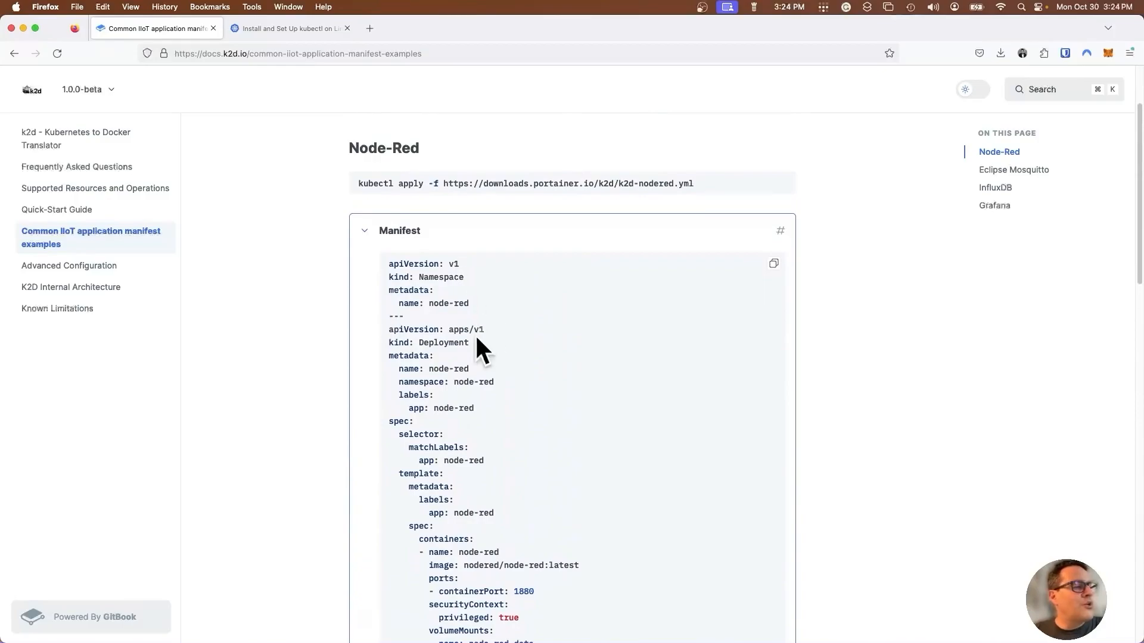
scroll(down, 3)
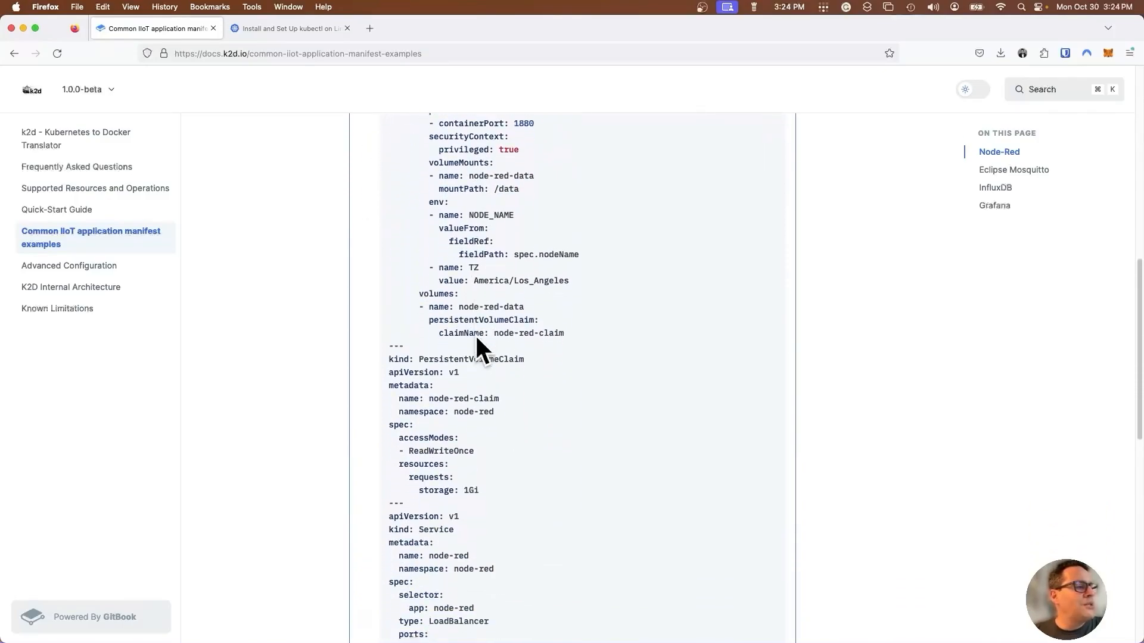
scroll(down, 3)
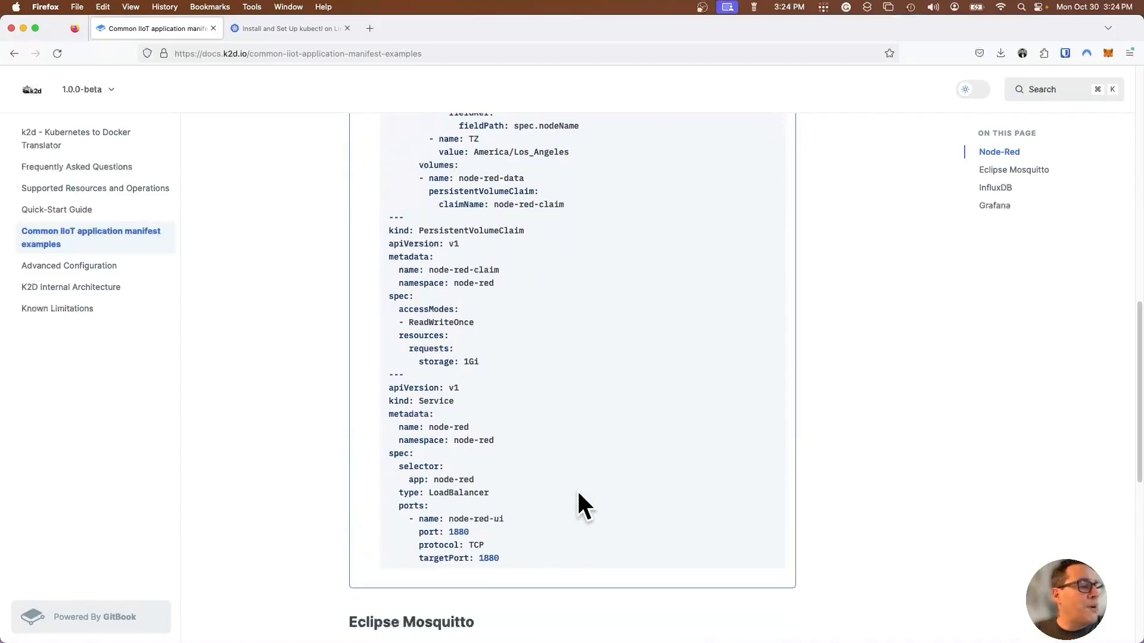
mouse_move(584, 576)
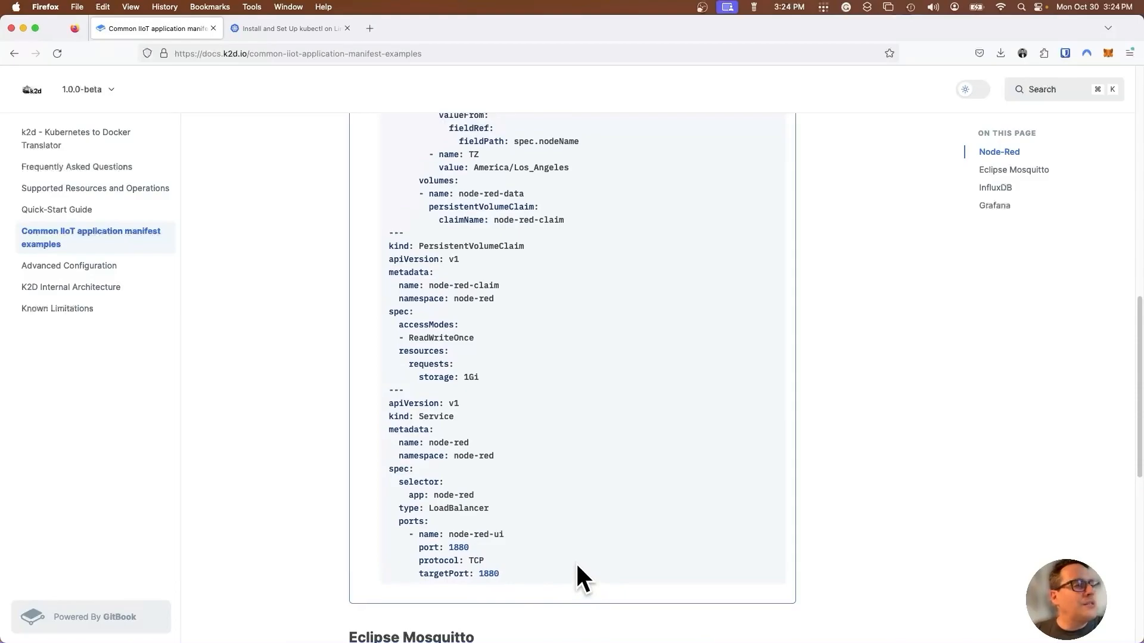
scroll(up, 3)
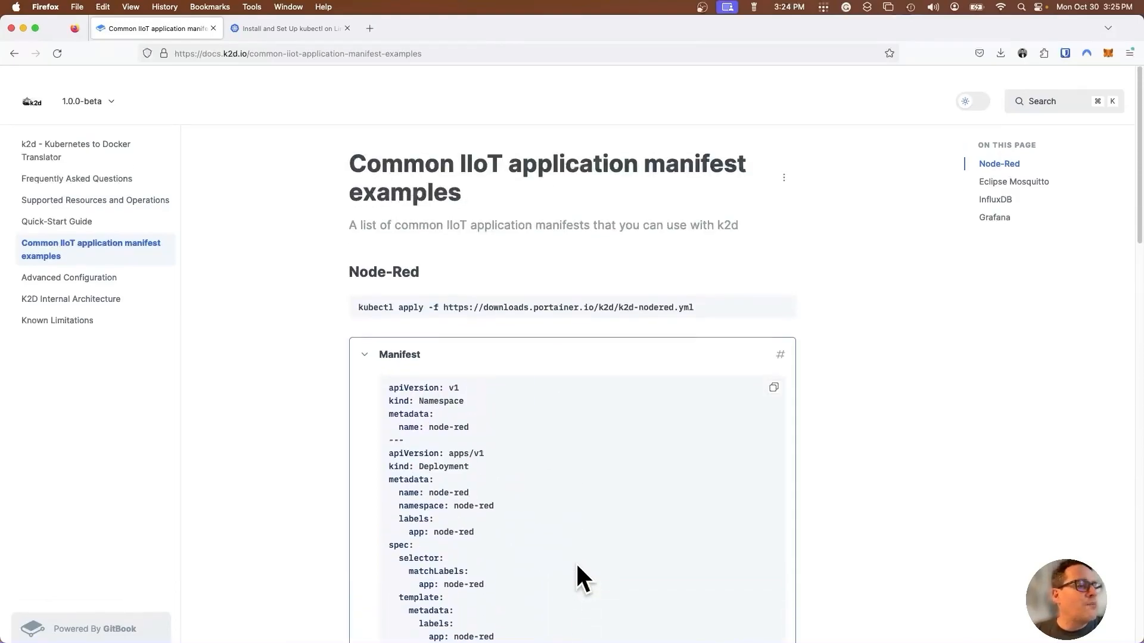
click(772, 387)
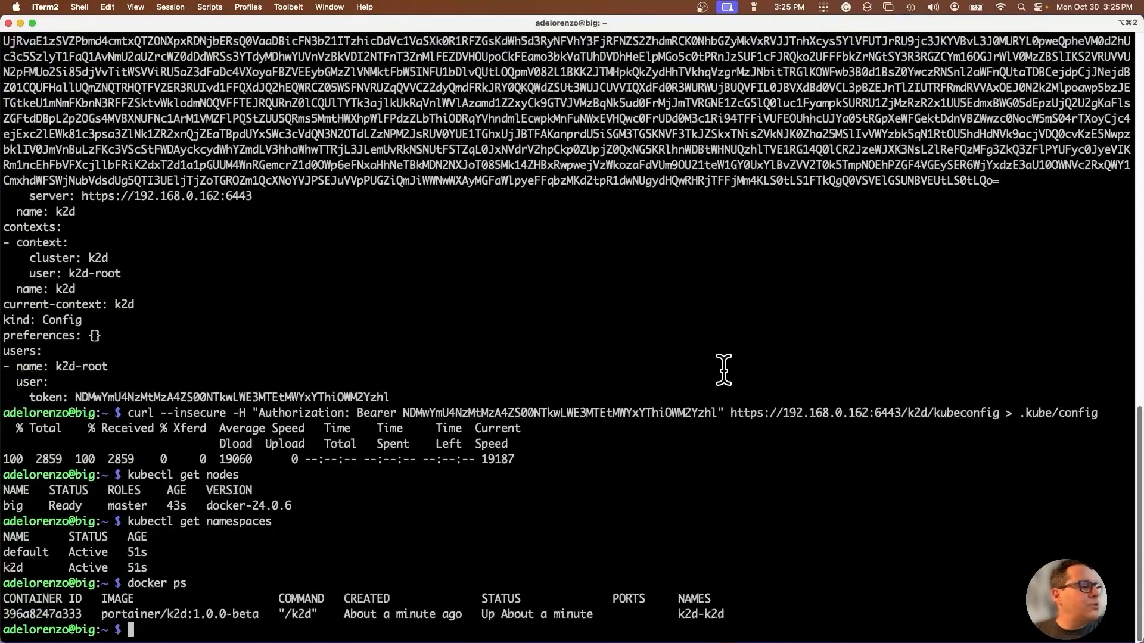
Step: Apply k2d-nodered.yml with kubectl and list pods in the node-red namespace
text(kubectl apply -f https://downloads.portainer.io/k2d/k2d-nodered.yml)
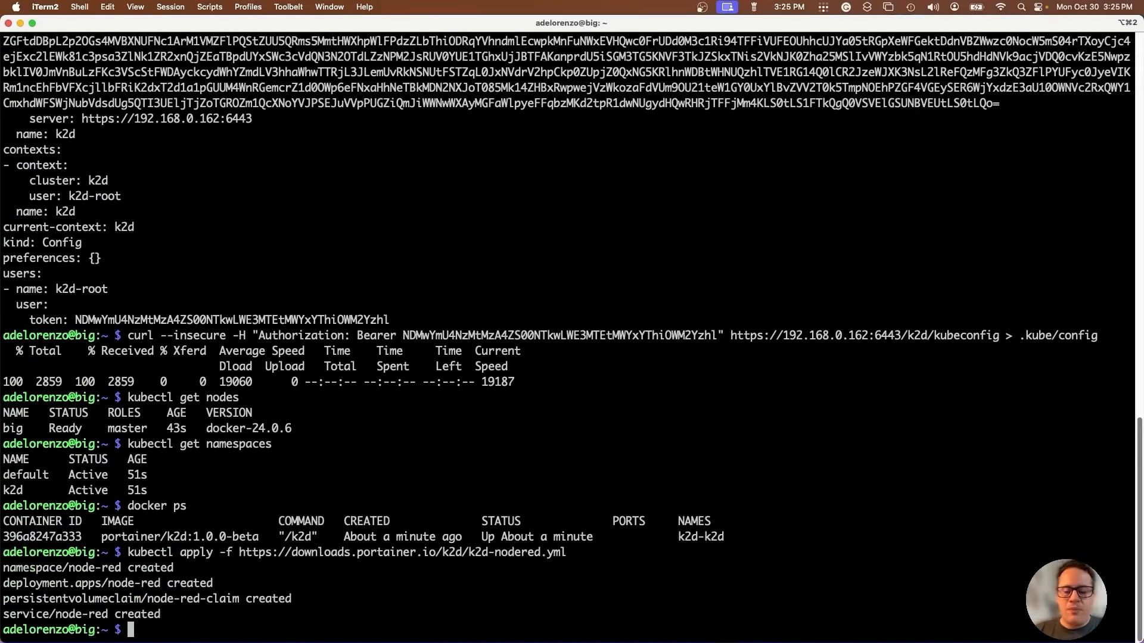
text(l)
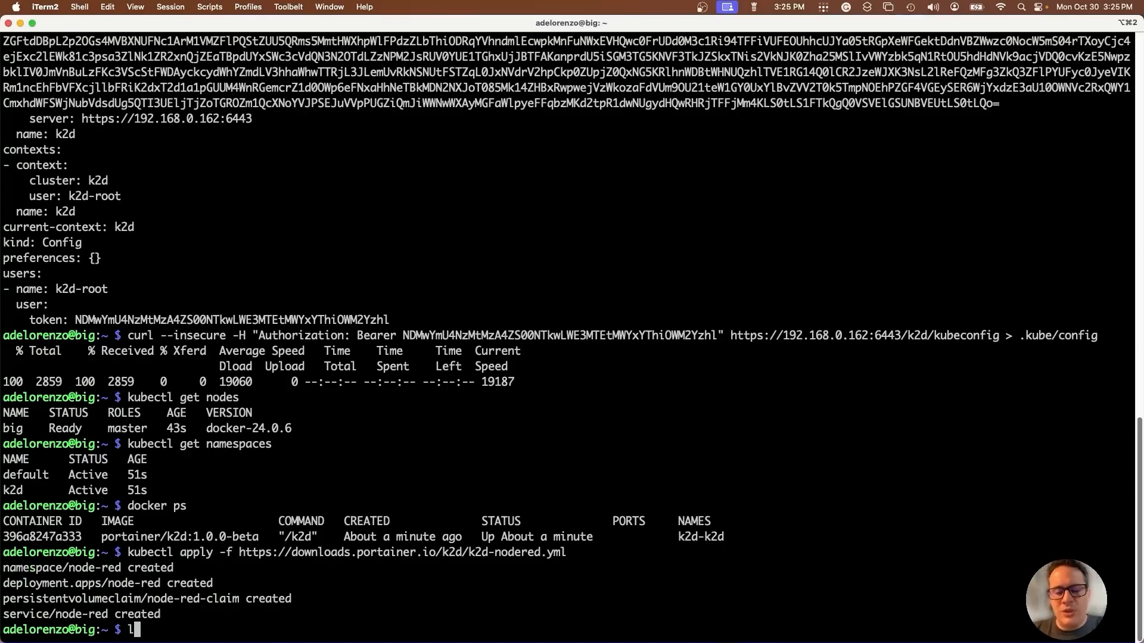
text(kueb)
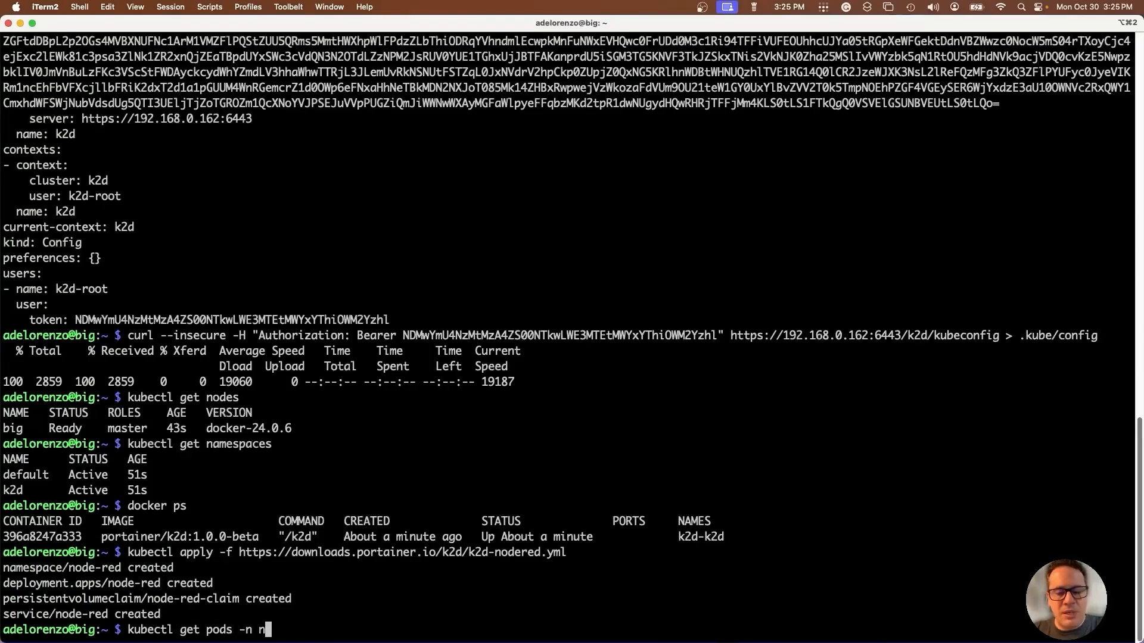
key(Return)
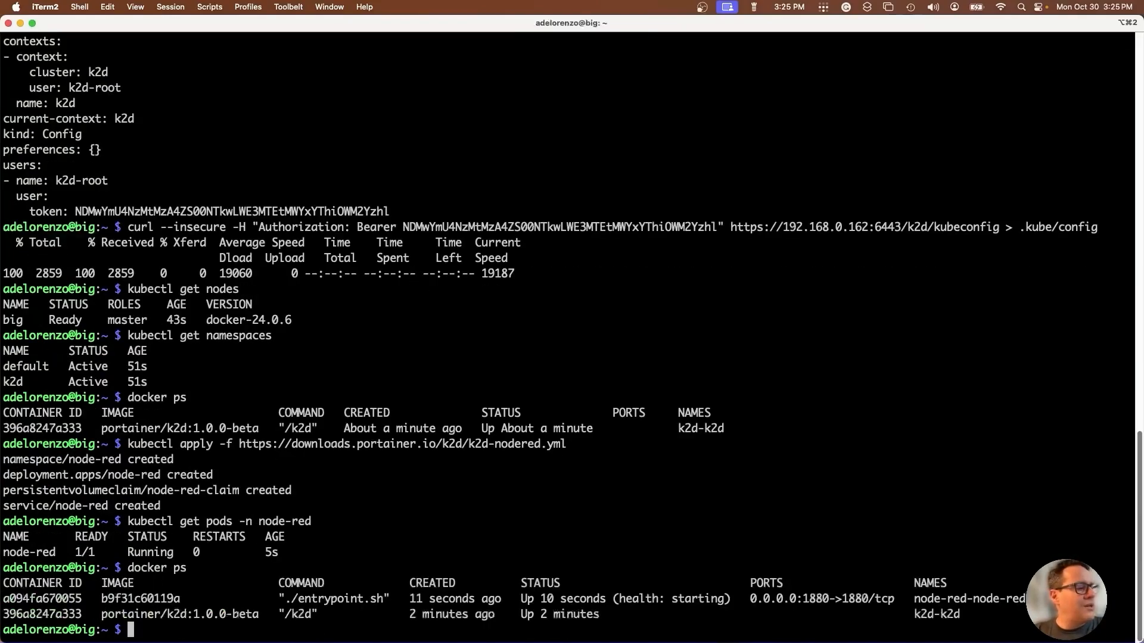
mouse_move(809, 565)
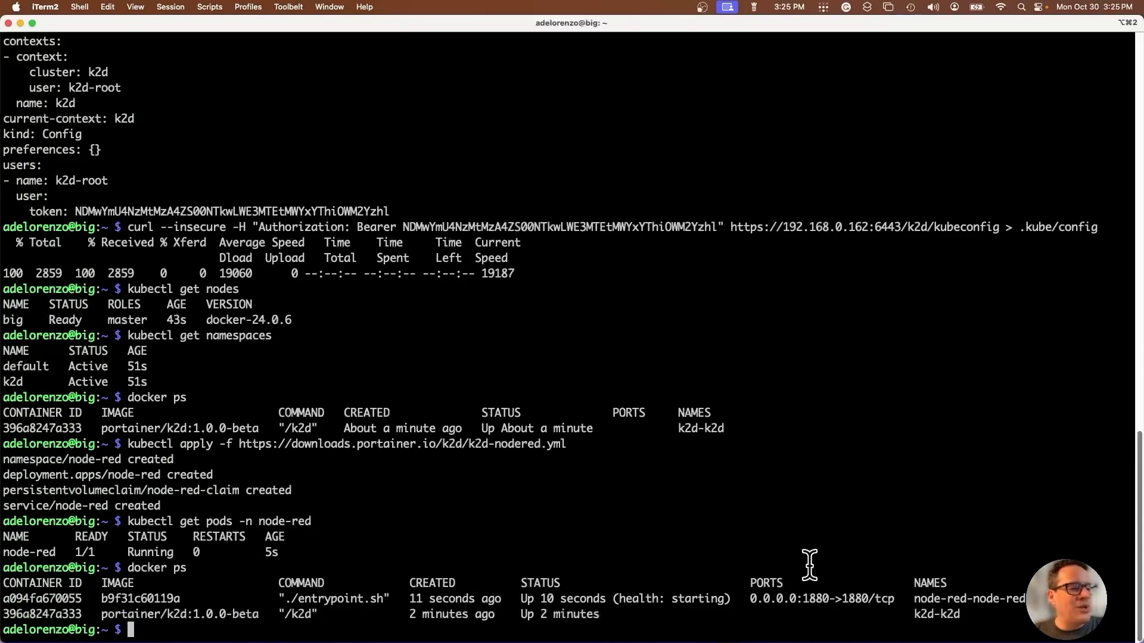
mouse_move(922, 569)
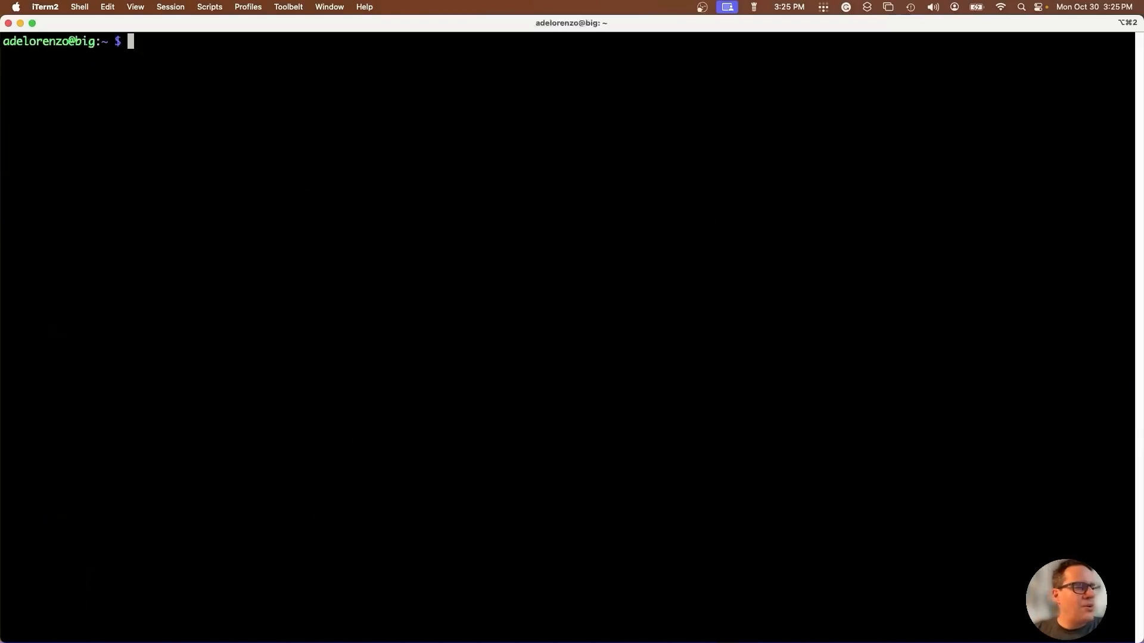
Step: Run ss -tln and highlight port 1880 among the listening sockets
text(ss -tln)
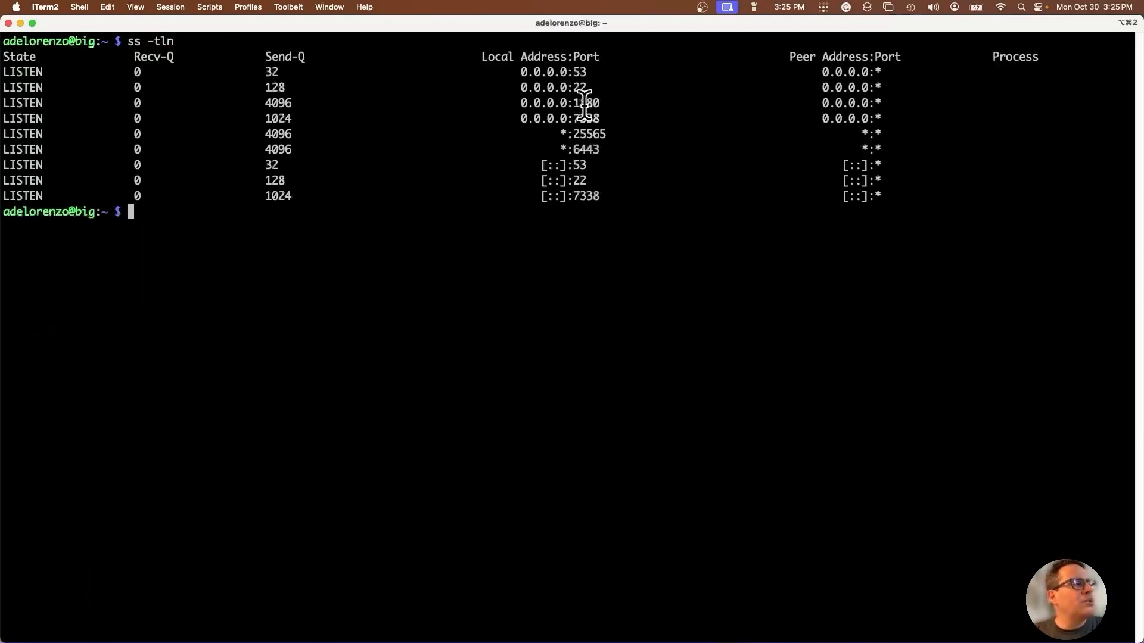
double_click(585, 103)
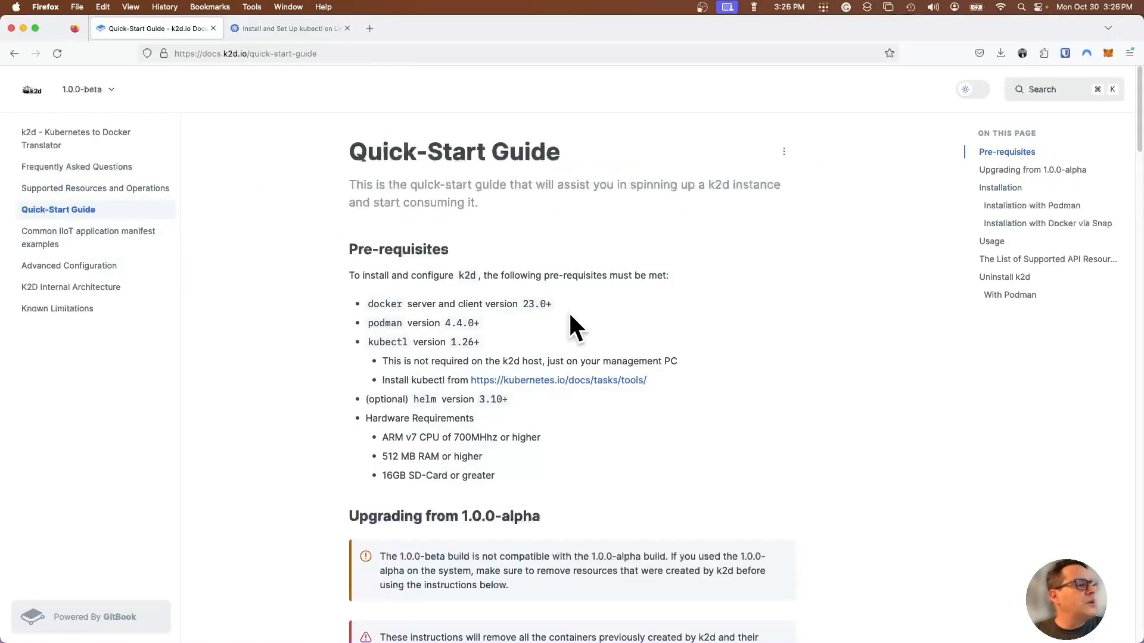
Step: Highlight the --network host option in the Installation section's docker run command
scroll(down, 3)
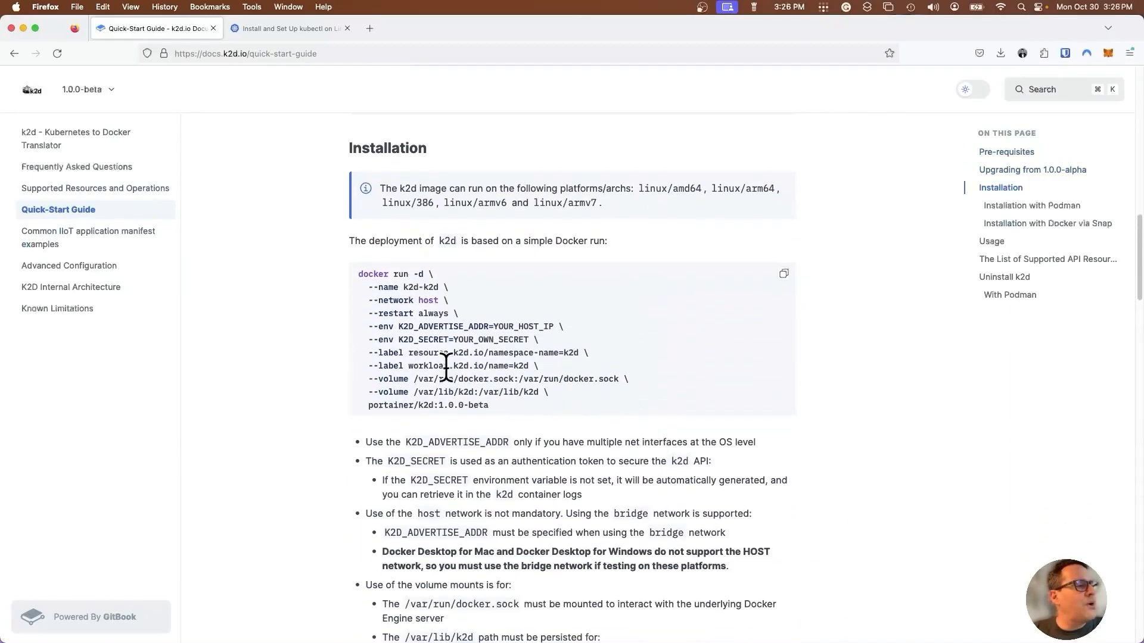
double_click(399, 300)
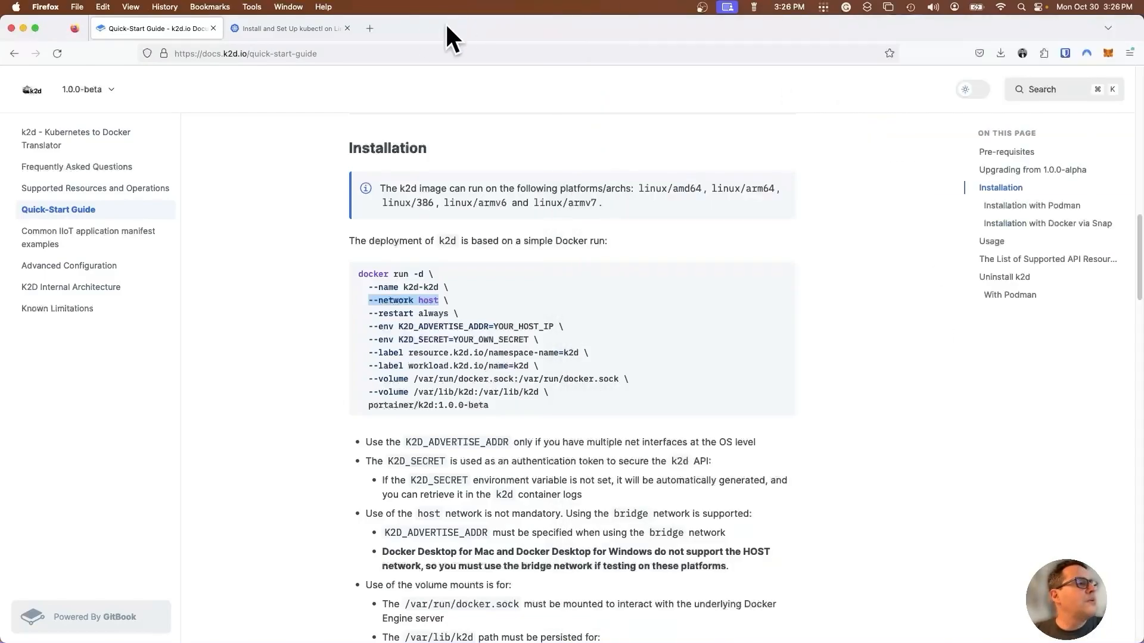
click(371, 28)
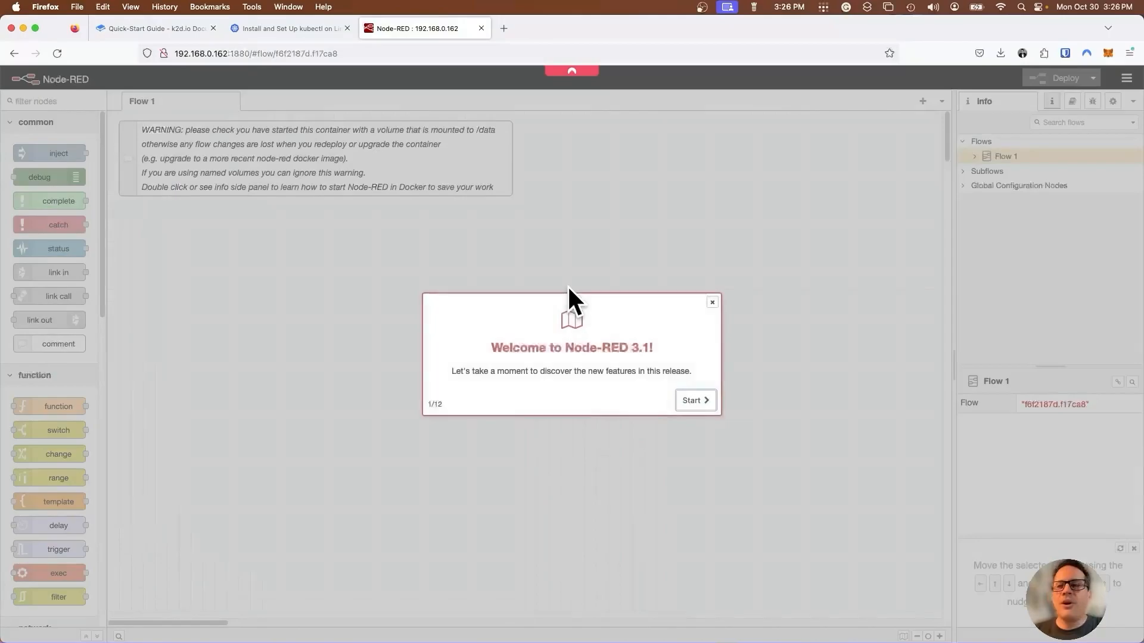
Step: Step through the Node-RED 3.1 welcome tour to page 9, then return to the Quick-Start Guide
click(693, 400)
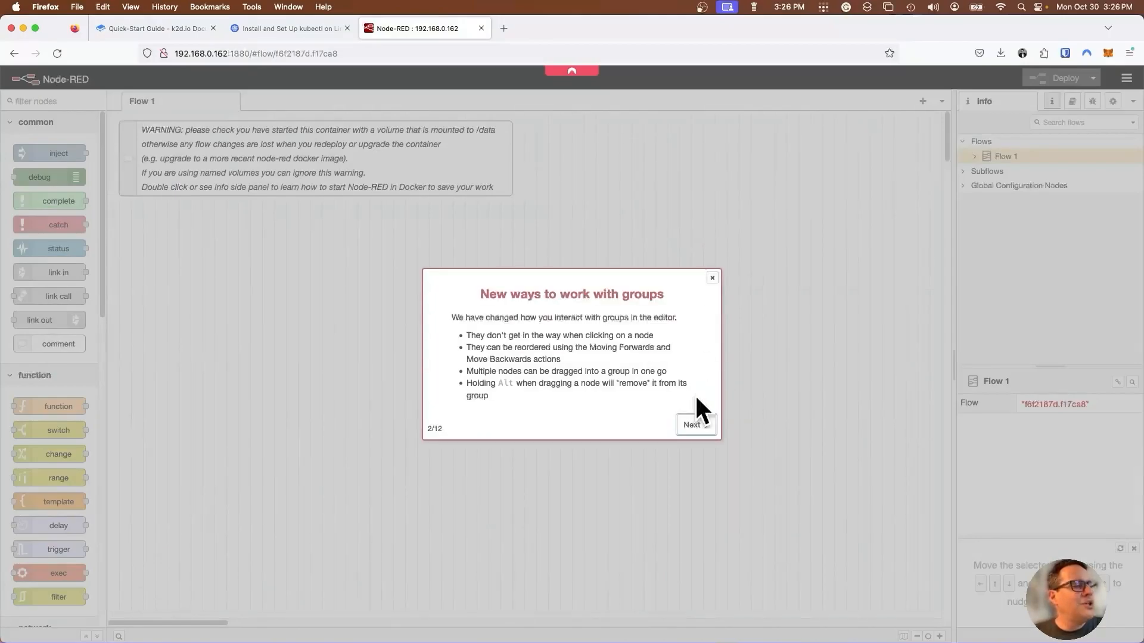
click(694, 425)
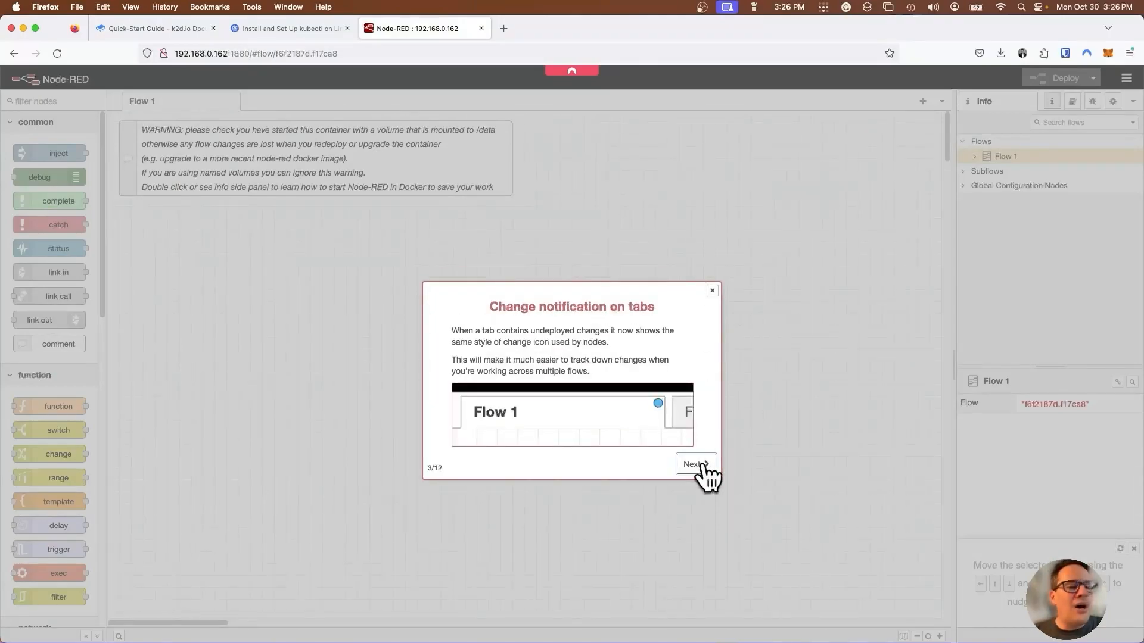
click(693, 464)
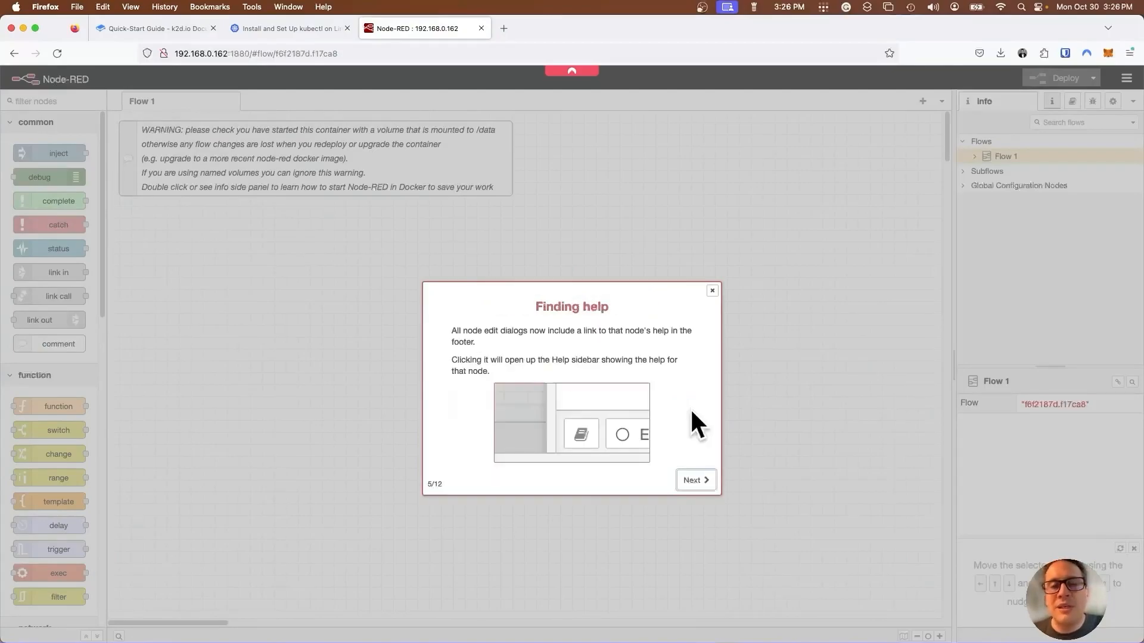
click(693, 480)
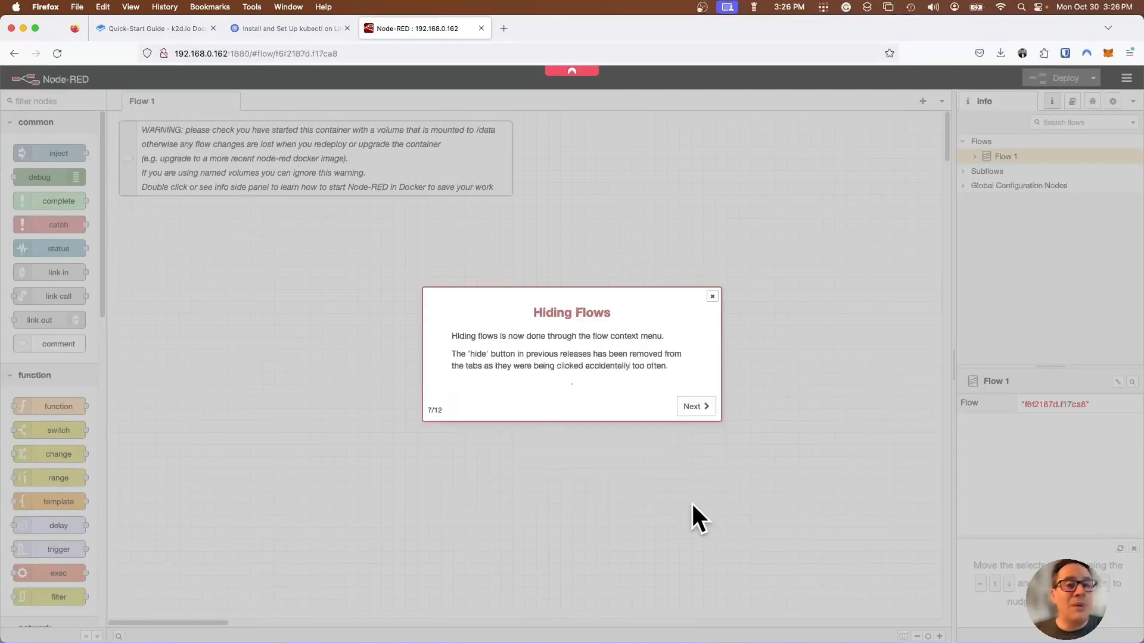
click(694, 406)
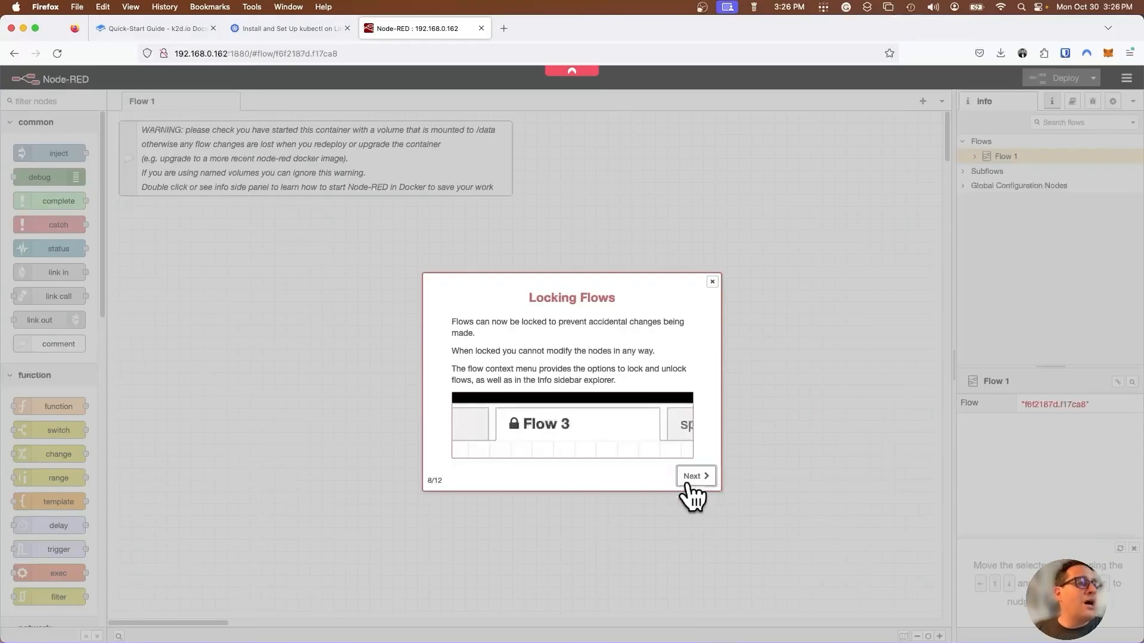
click(693, 476)
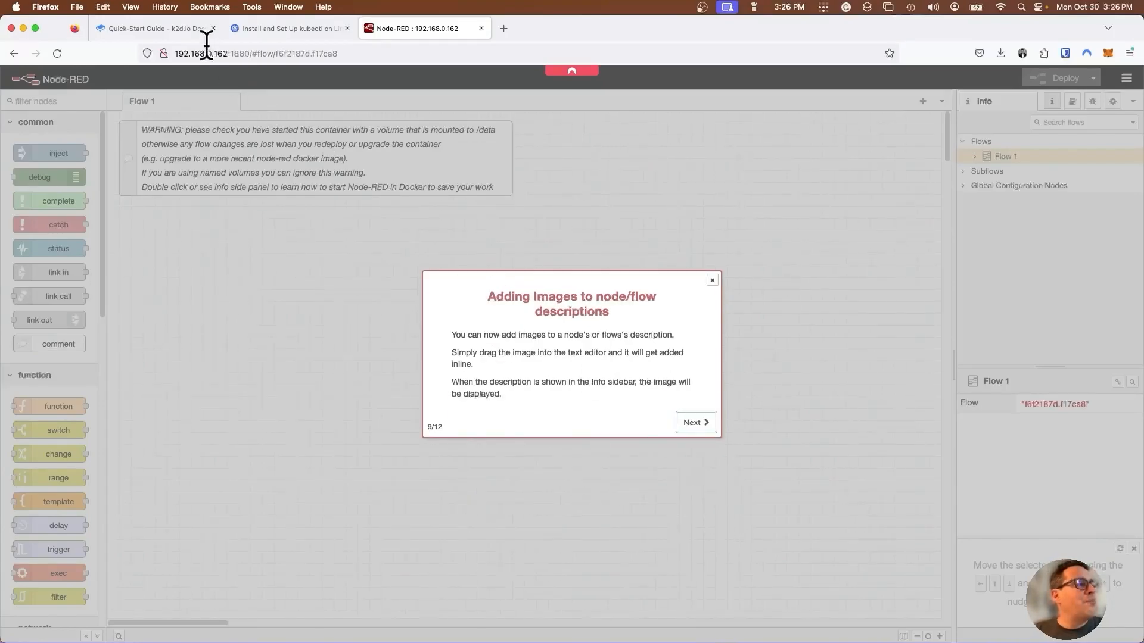
click(150, 28)
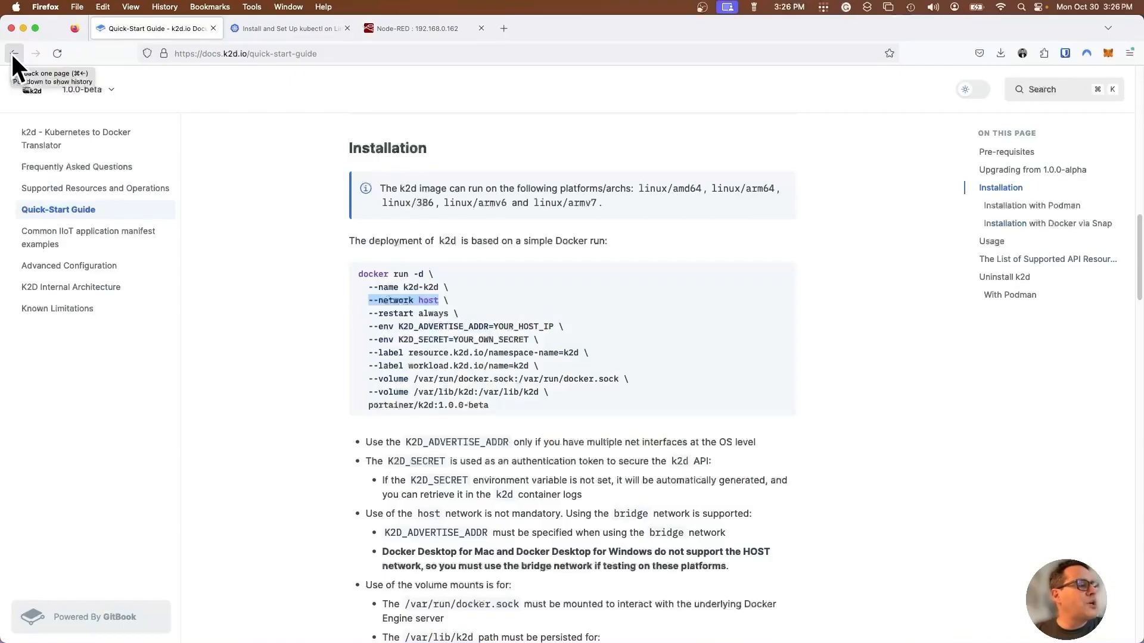
Step: Go back to the k2d.io homepage and open the portainer/k2d GitHub repository
click(13, 53)
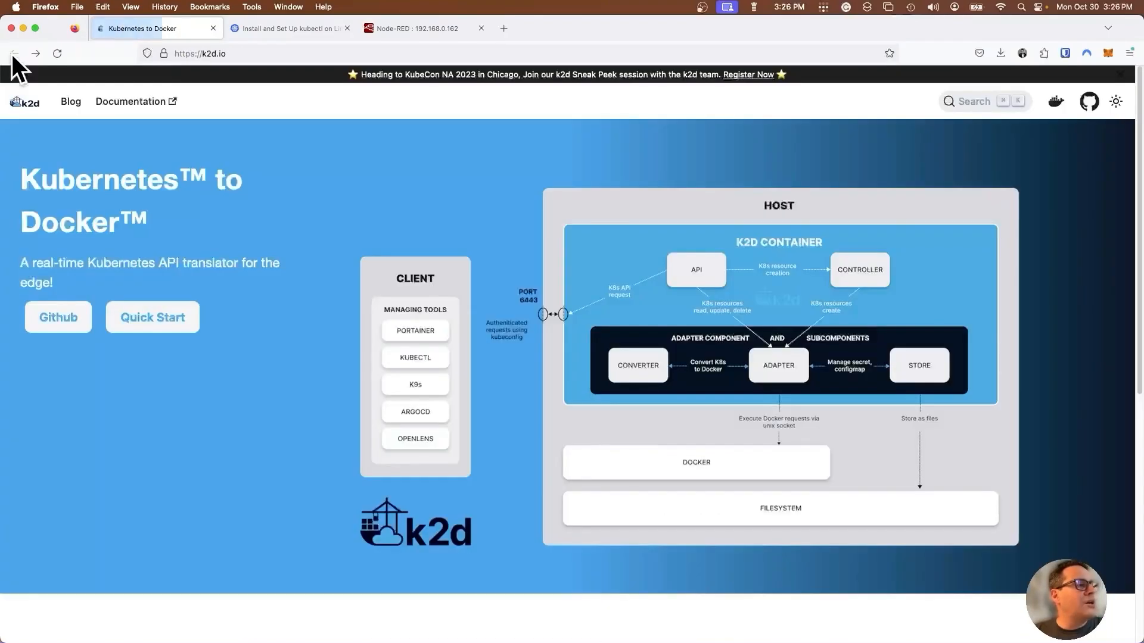
mouse_move(351, 343)
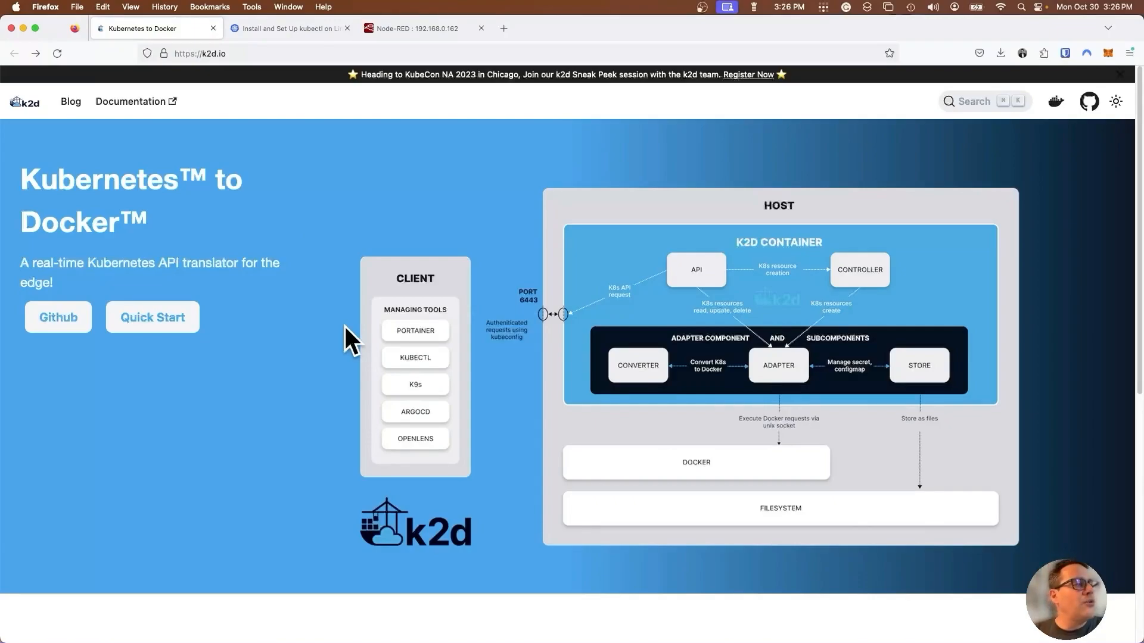
click(58, 316)
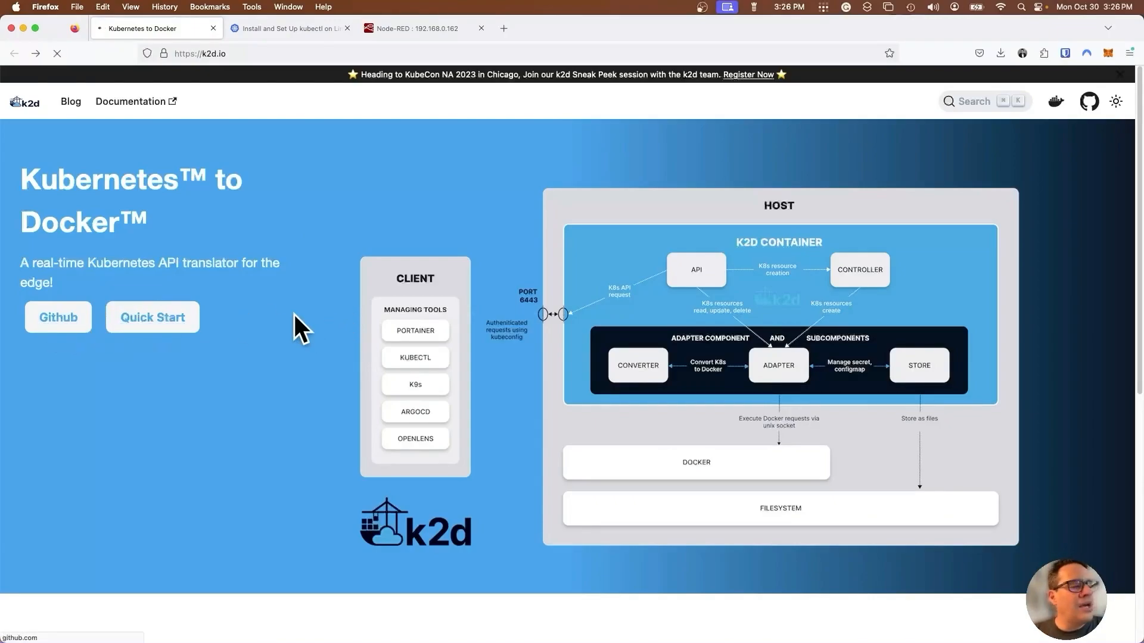
click(58, 316)
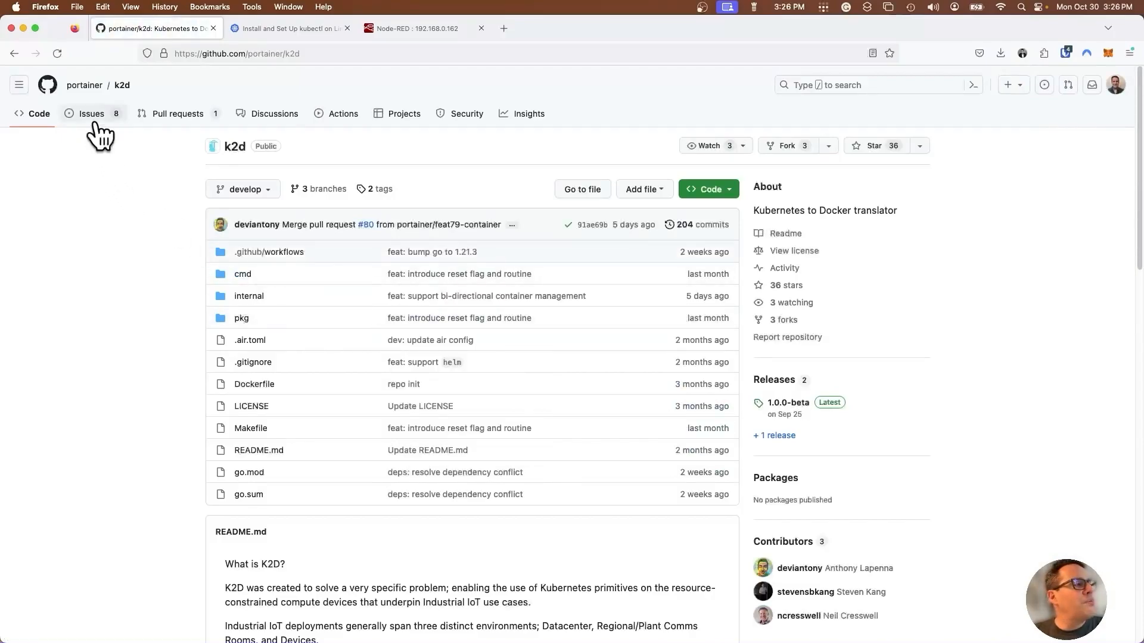
click(91, 113)
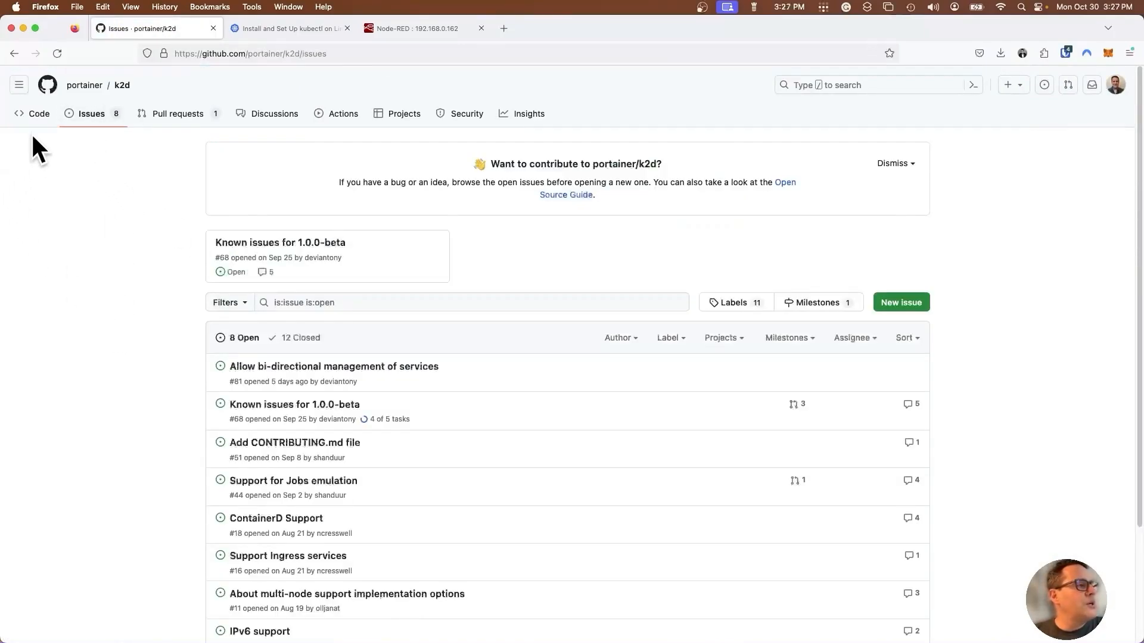
click(38, 113)
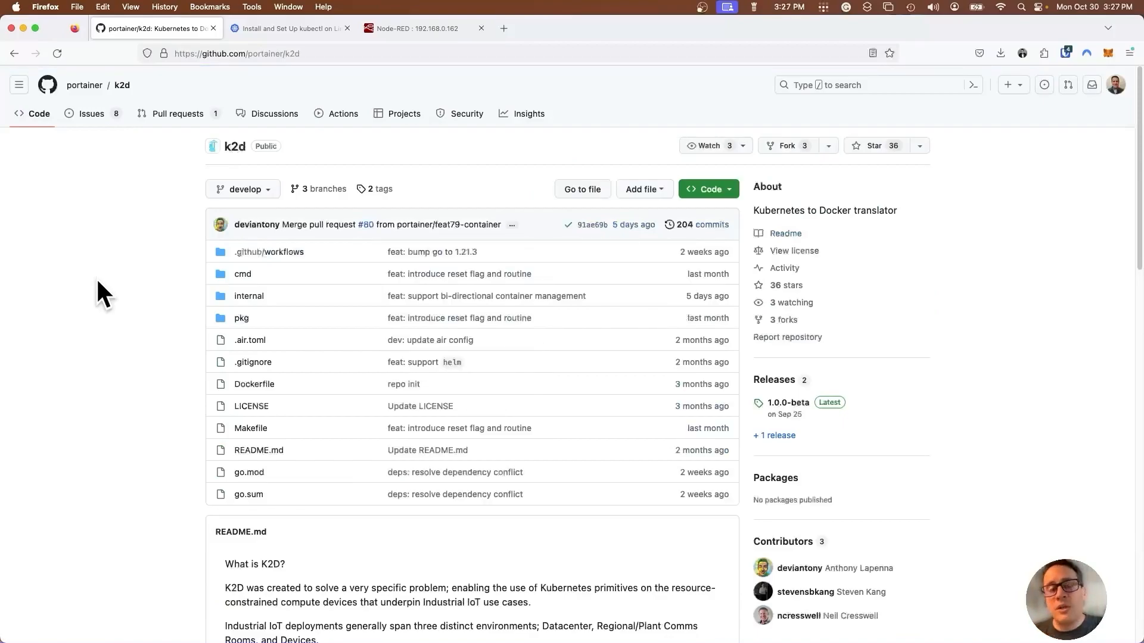
mouse_move(102, 295)
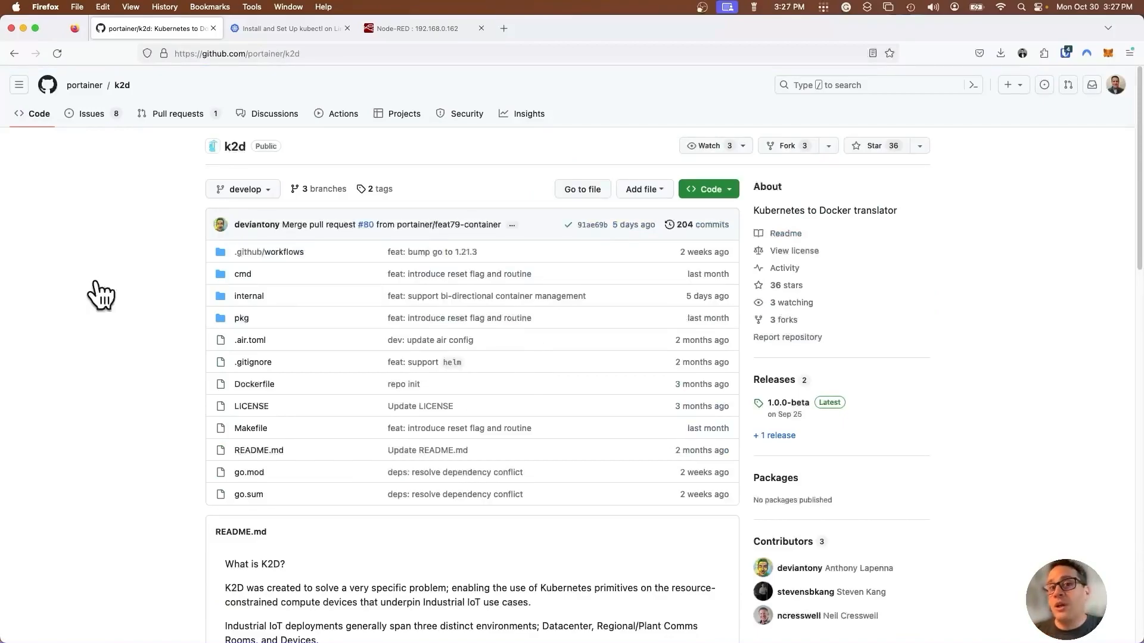